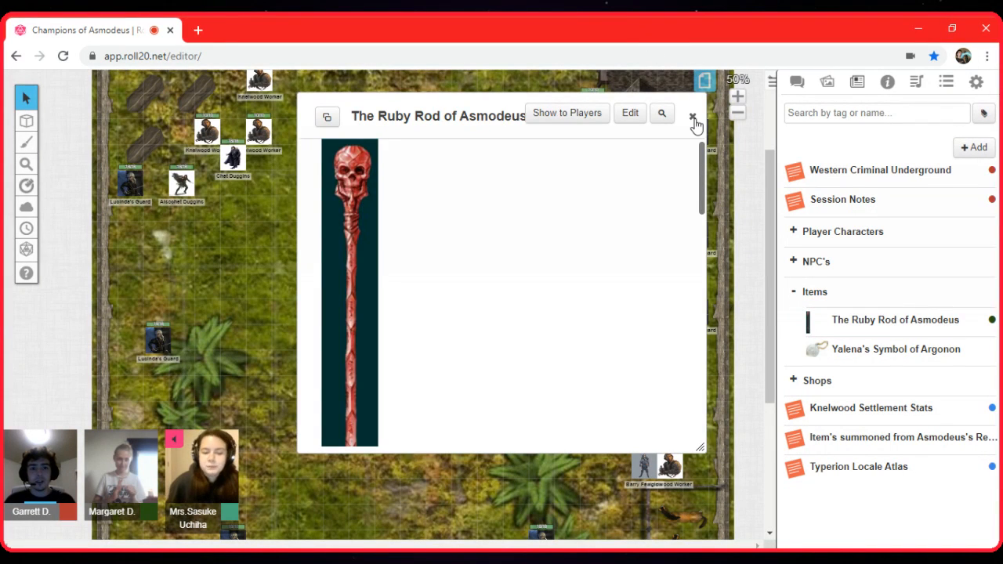
Close the Ruby Rod of Asmodeus handout to reveal the map
click(692, 116)
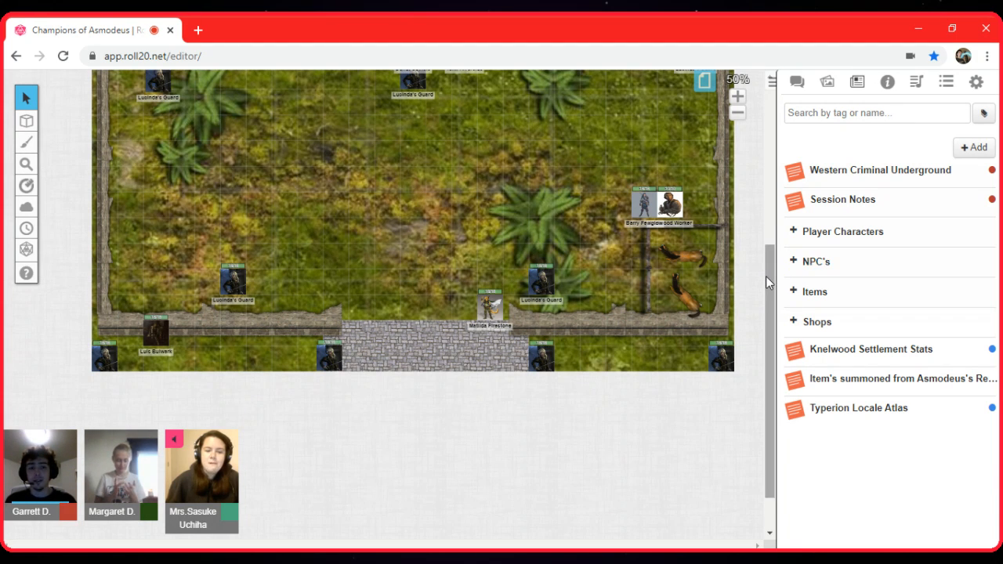
Move the map view to the settlement with Knelwood workers and Lucinda's guards
scroll(down, 3)
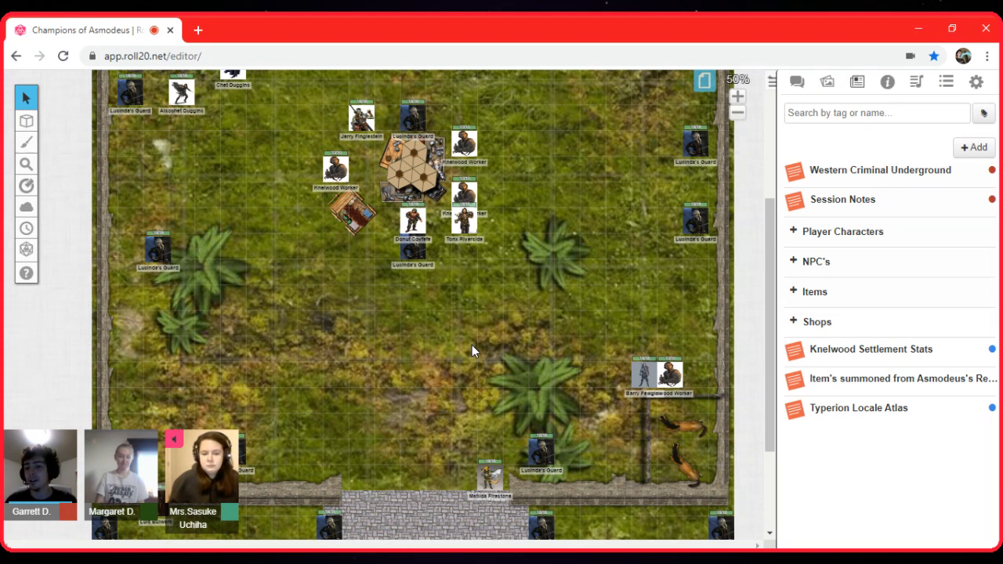
click(481, 345)
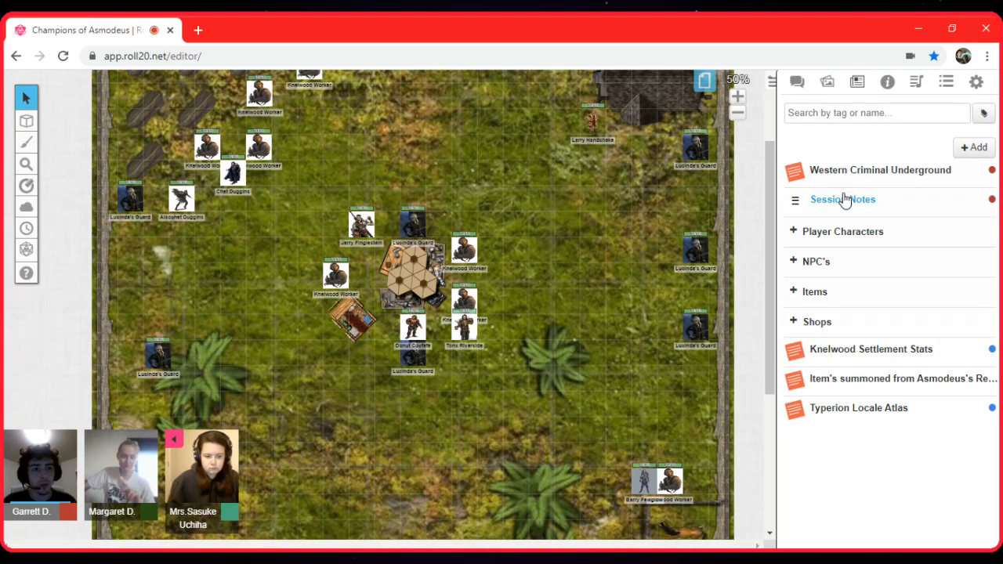
Open the Session Notes handout and scroll to the Session 7 recap
click(842, 199)
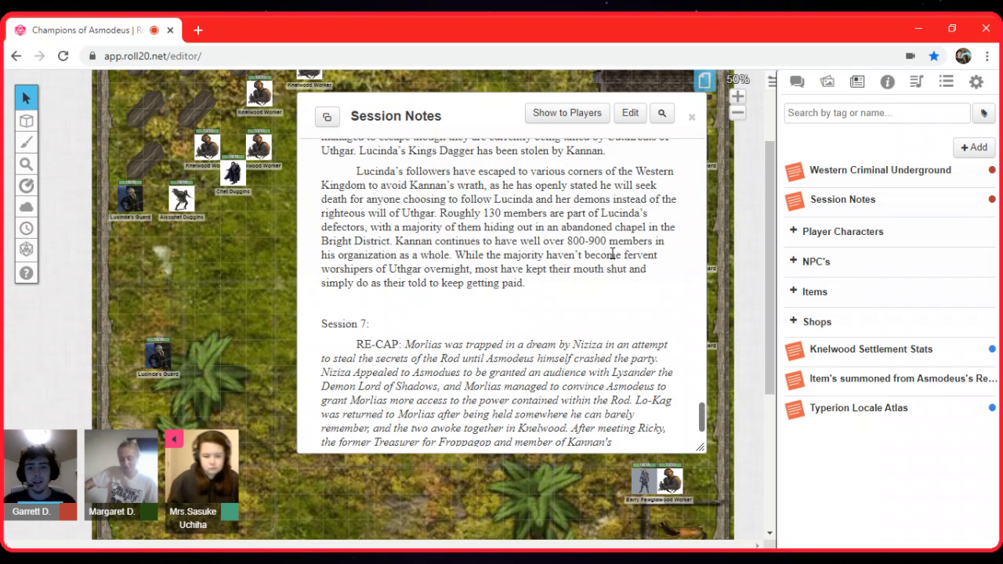
scroll(down, 3)
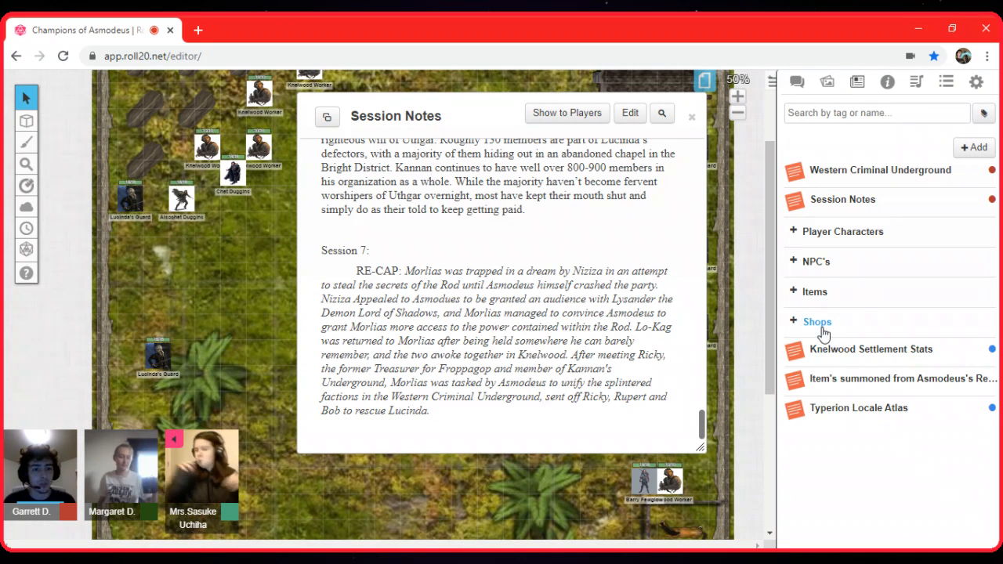
Open The Ruby Rod of Asmodeus from Items, showing its New Powers section
click(814, 291)
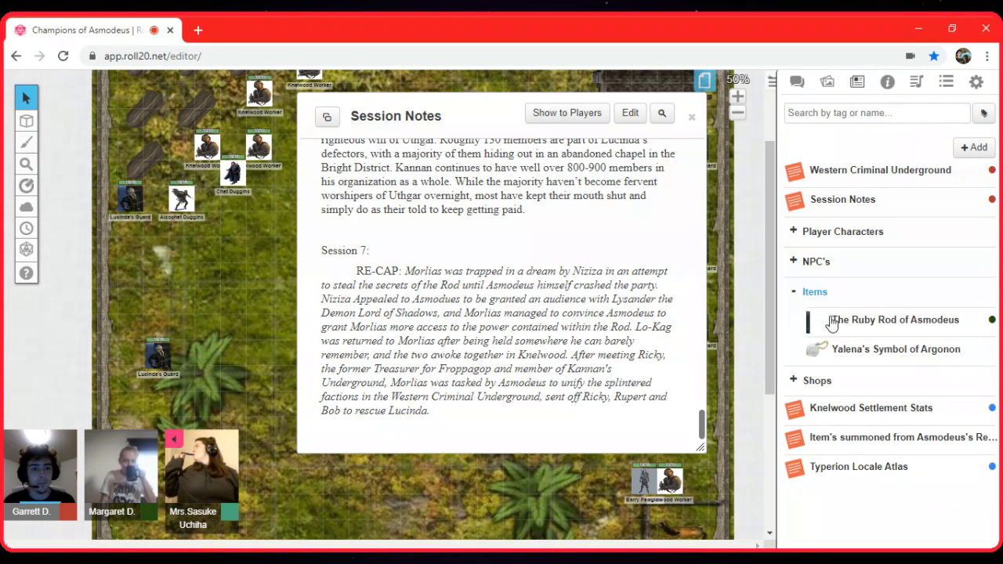
click(894, 320)
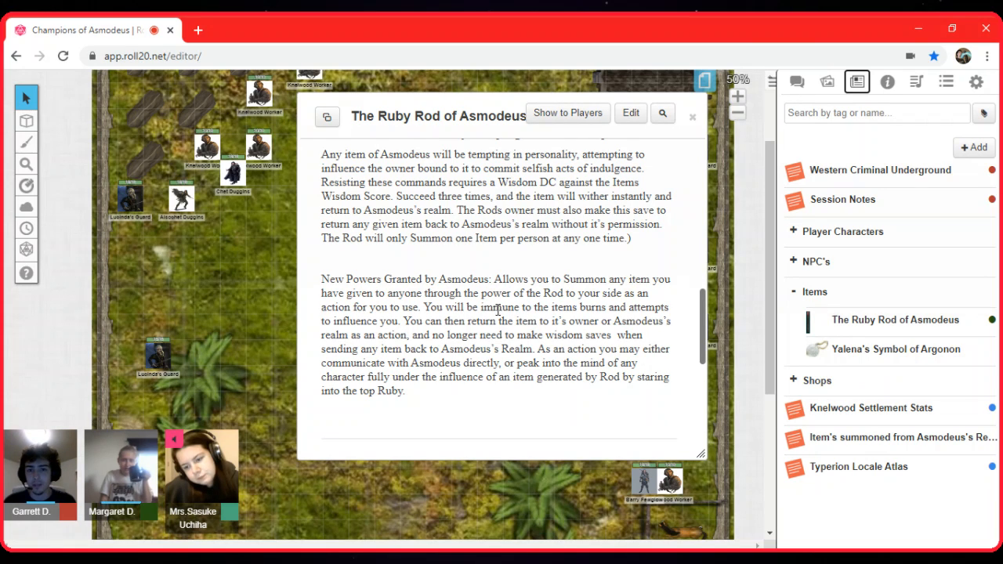
scroll(down, 3)
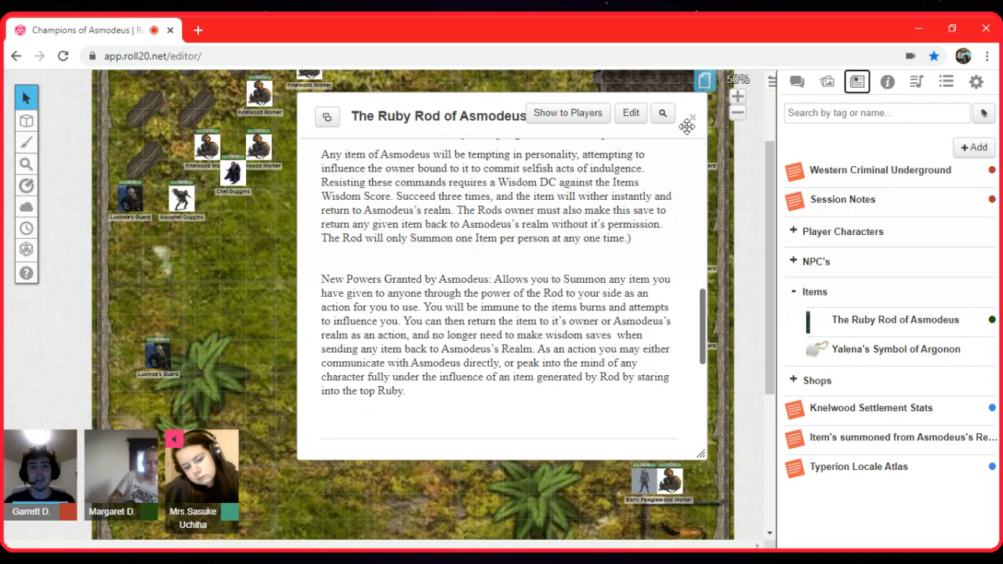
Close the Ruby Rod handout, leaving the Session 7 recap showing
click(843, 199)
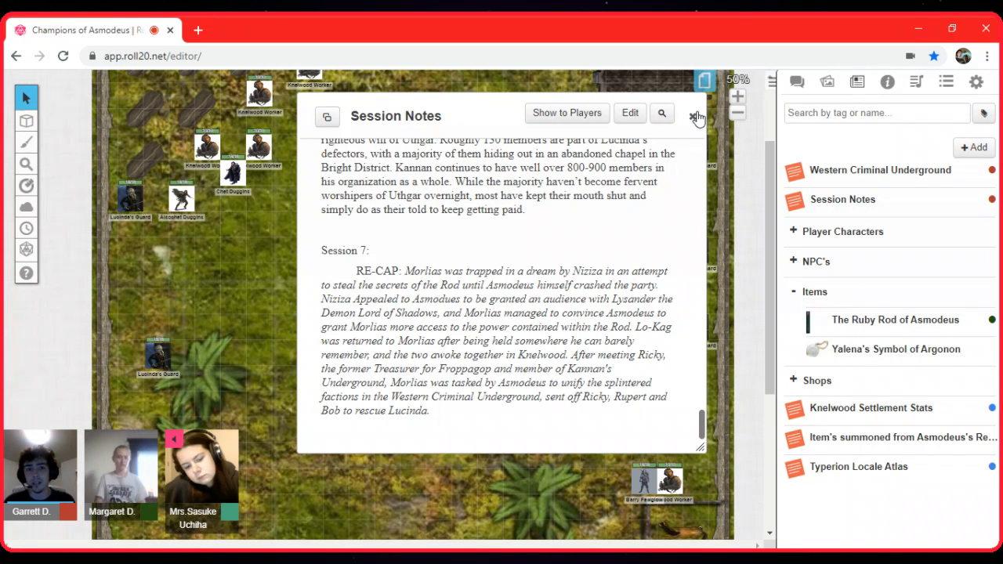
mouse_move(728, 218)
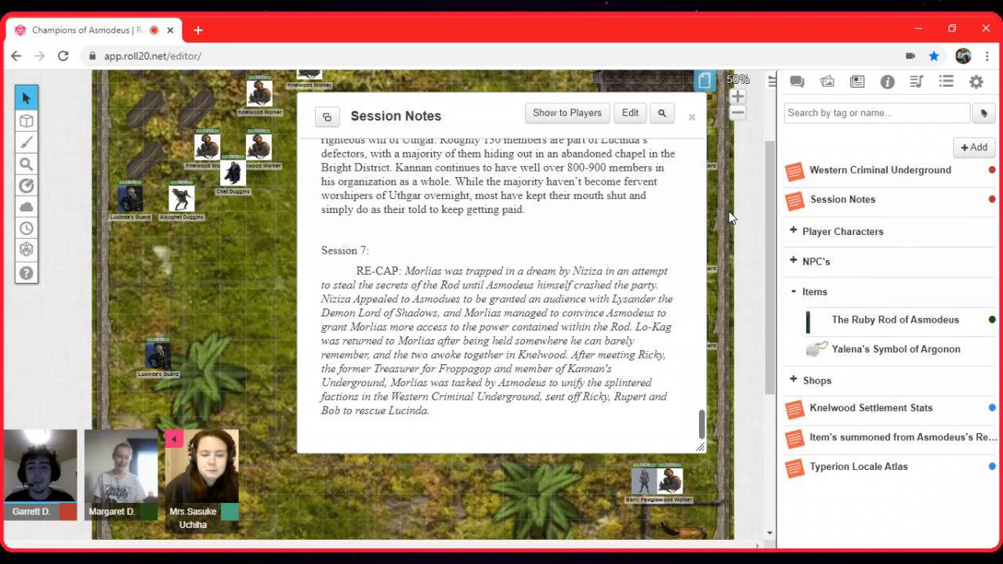
mouse_move(565, 414)
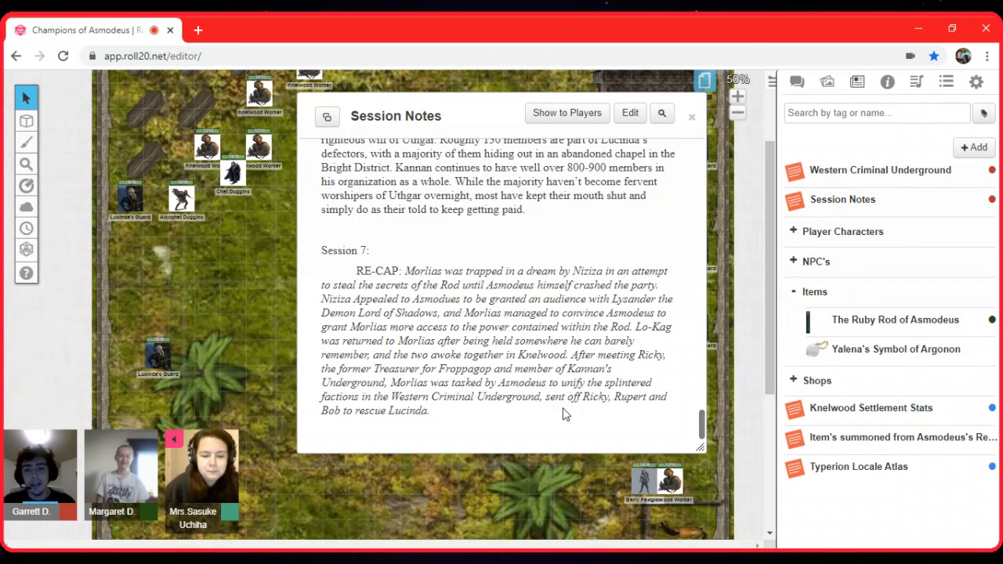
Scroll Session Notes down to the GM-only notes heading
scroll(down, 3)
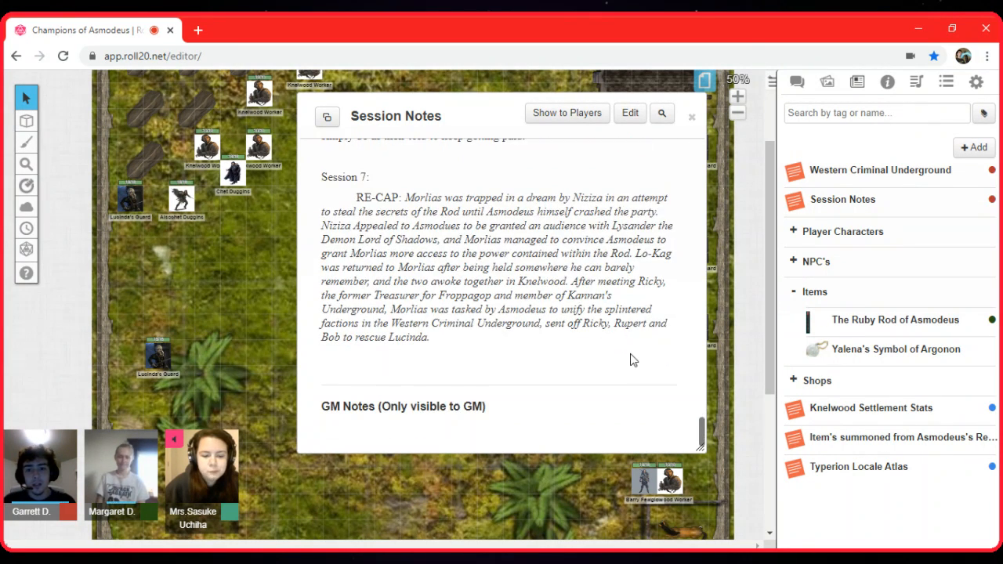
mouse_move(615, 354)
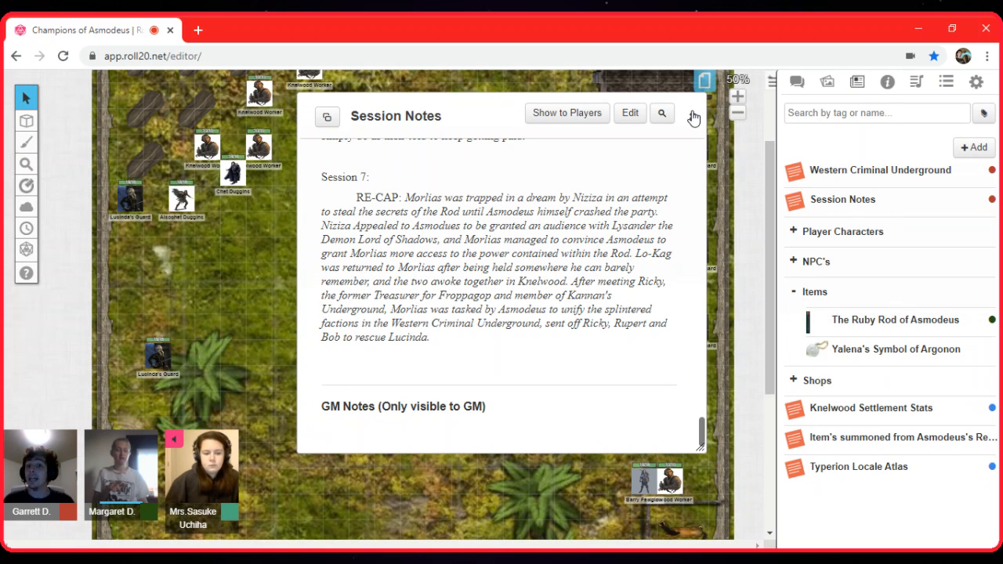
Close the Session Notes handout and scroll the Journal list
click(816, 261)
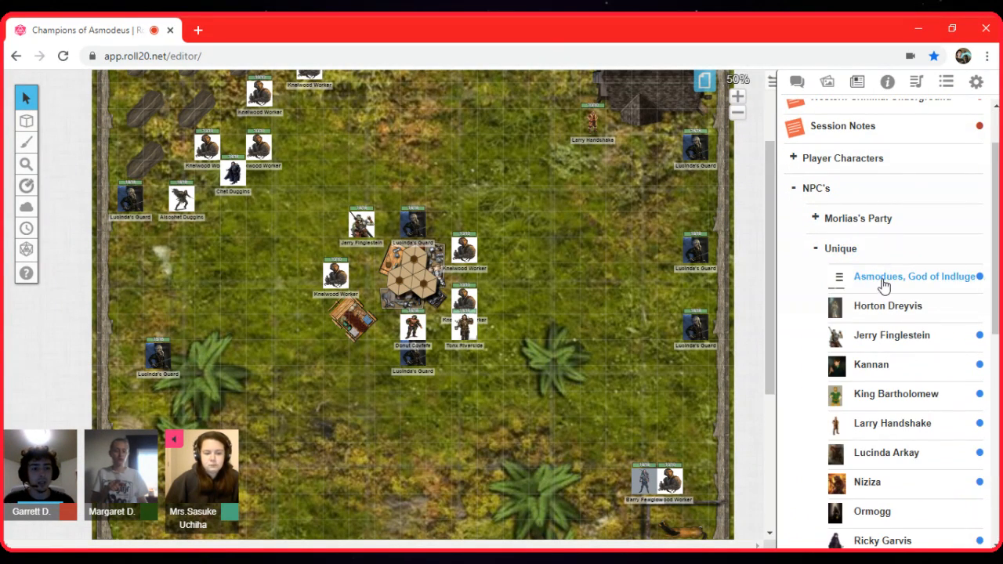
scroll(down, 3)
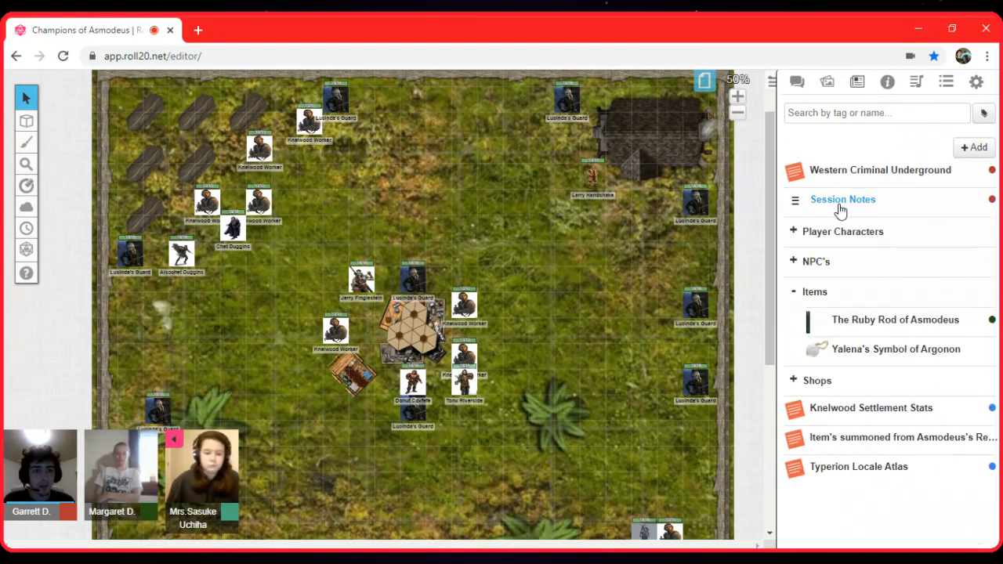
Reopen Session Notes to the Post Session 6 notes on the Cutthroats
click(843, 199)
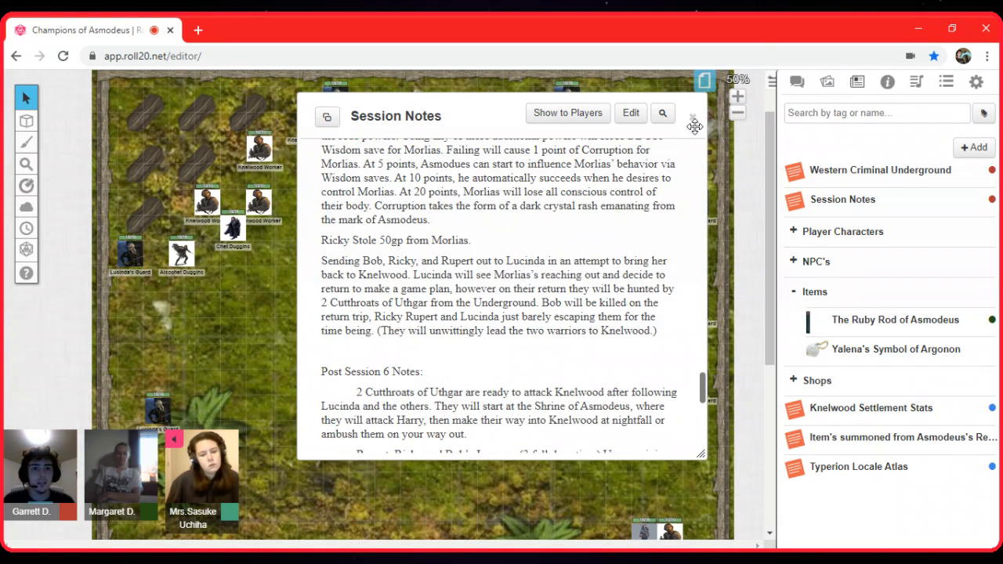
Close Session Notes, bring the shrine path into view, and select the shrine token
click(693, 125)
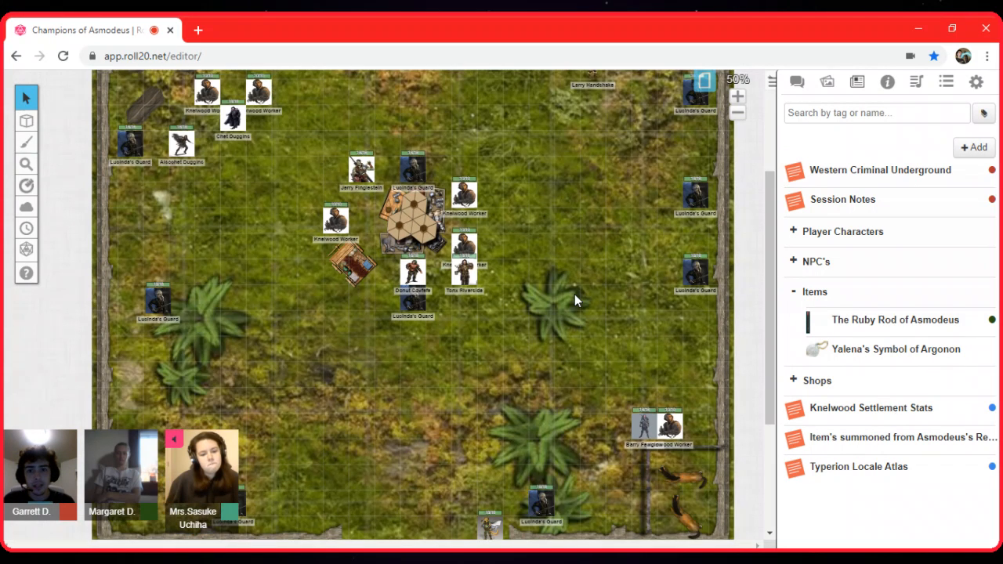
scroll(down, 3)
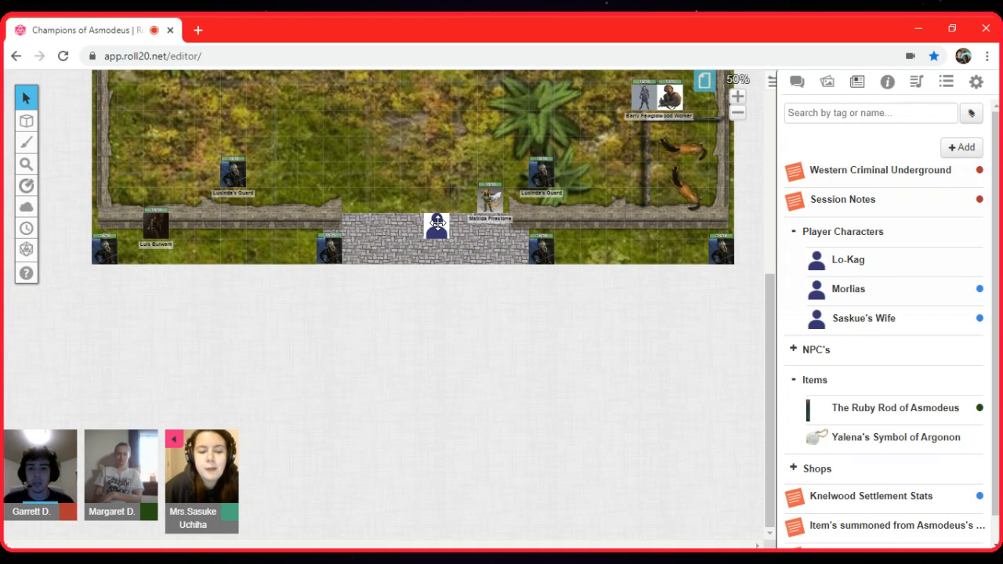
click(437, 226)
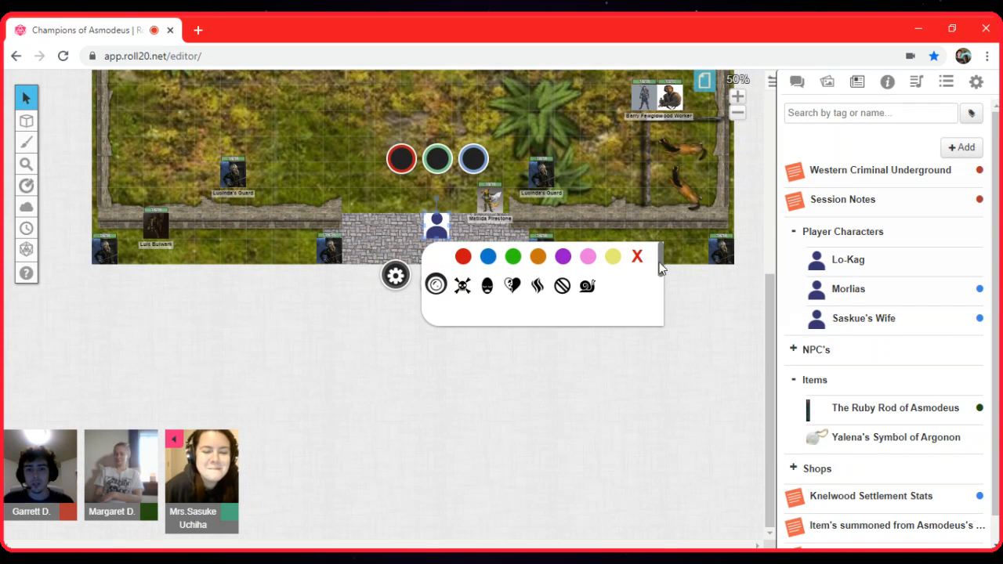
click(637, 257)
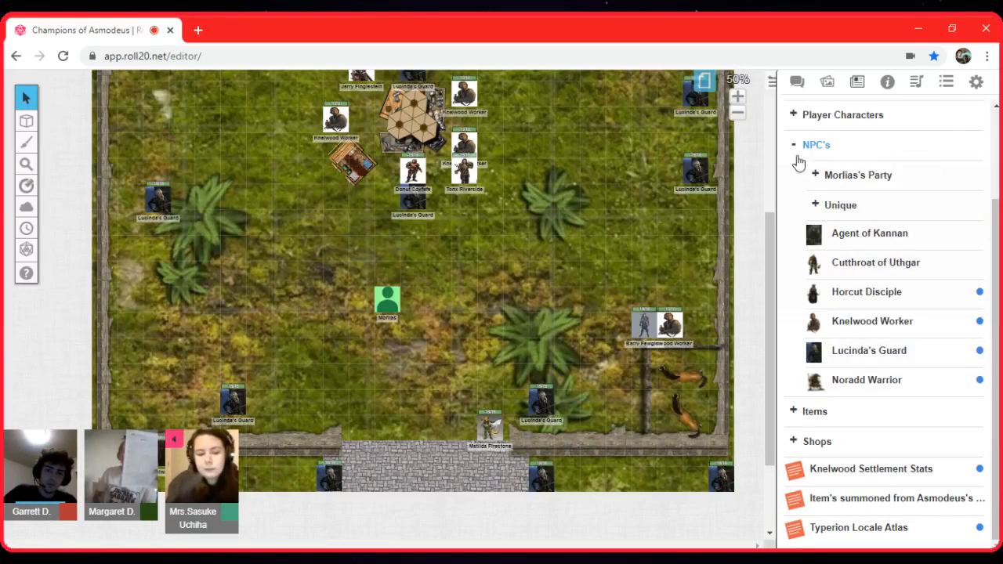
Collapse the NPC's folder in the Journal
click(793, 144)
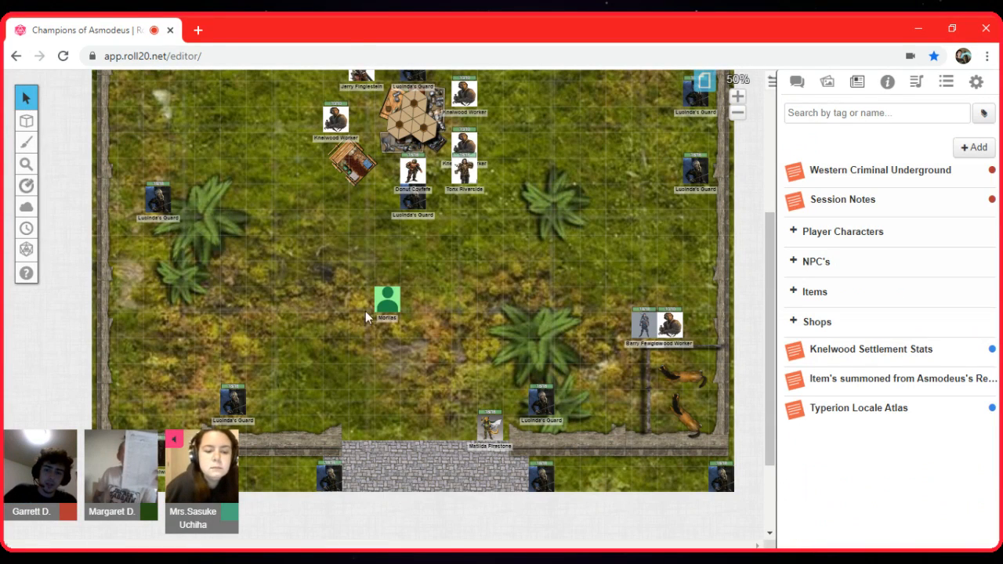
mouse_move(439, 277)
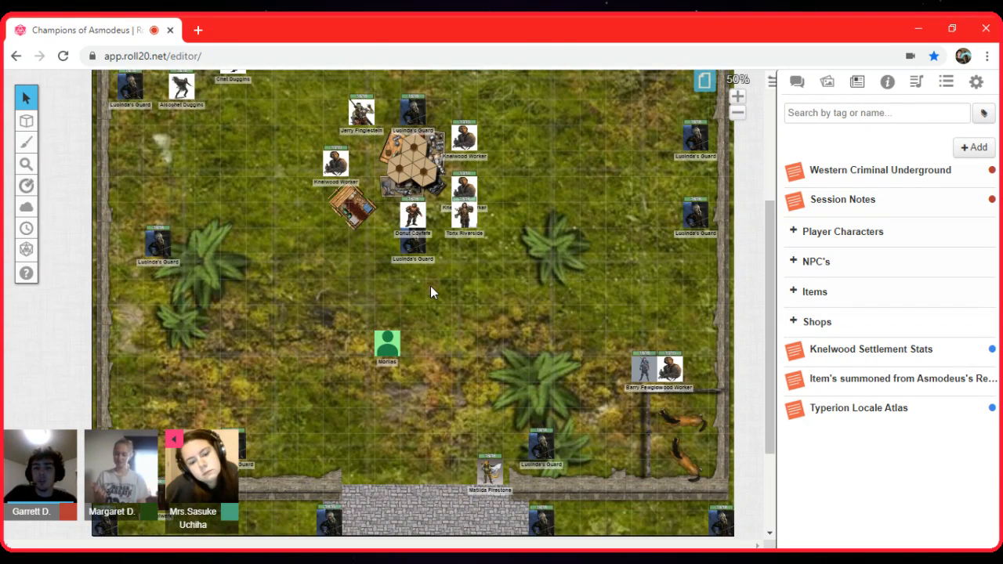
mouse_move(453, 279)
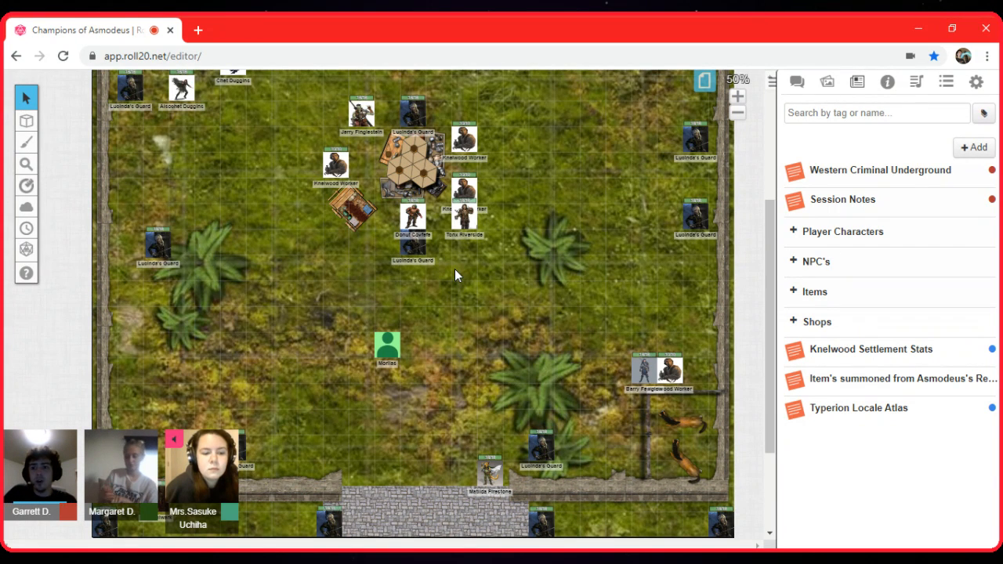
mouse_move(463, 265)
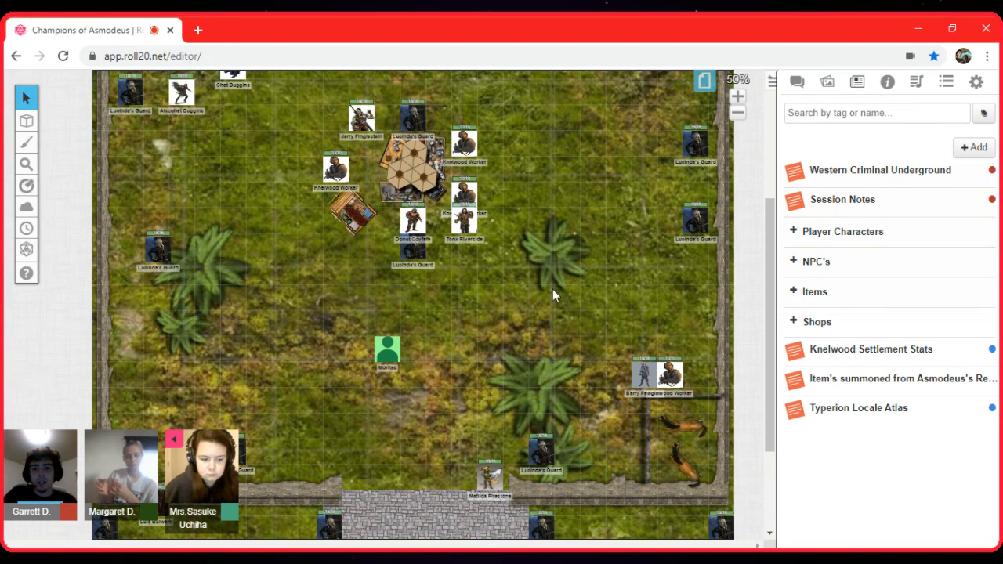
mouse_move(483, 396)
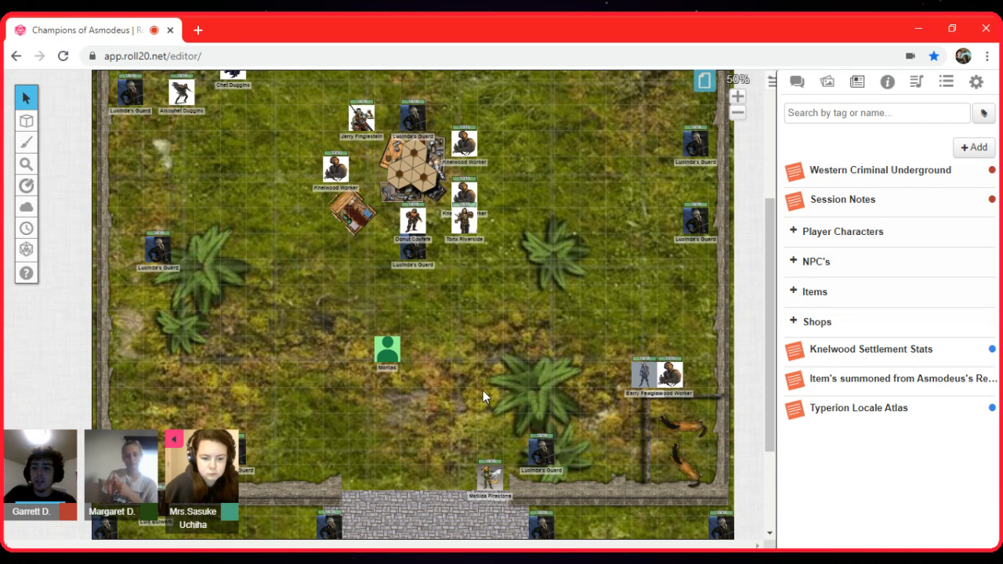
mouse_move(613, 366)
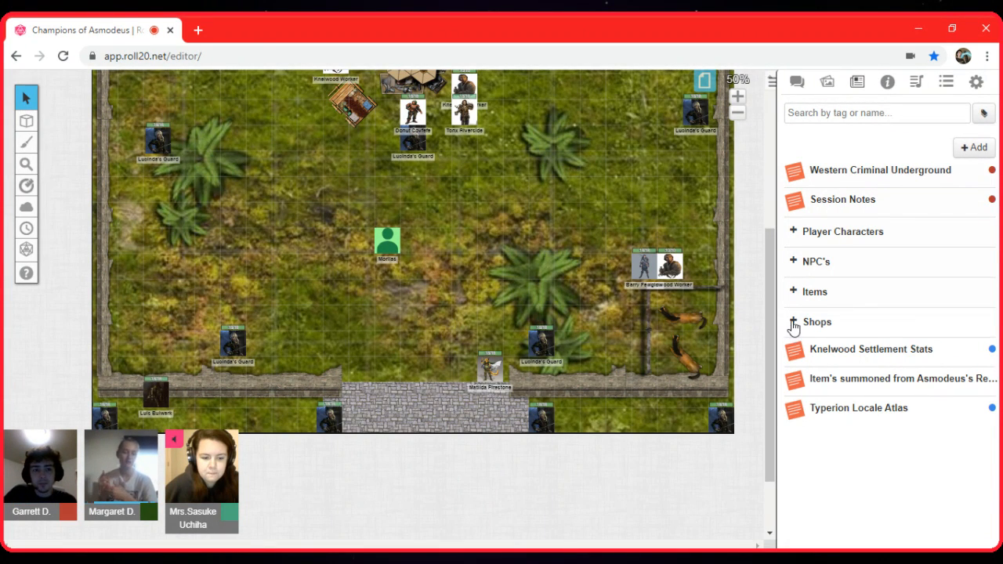
Toggle the Shops, Items and NPC's folders open and closed in the Journal
click(792, 321)
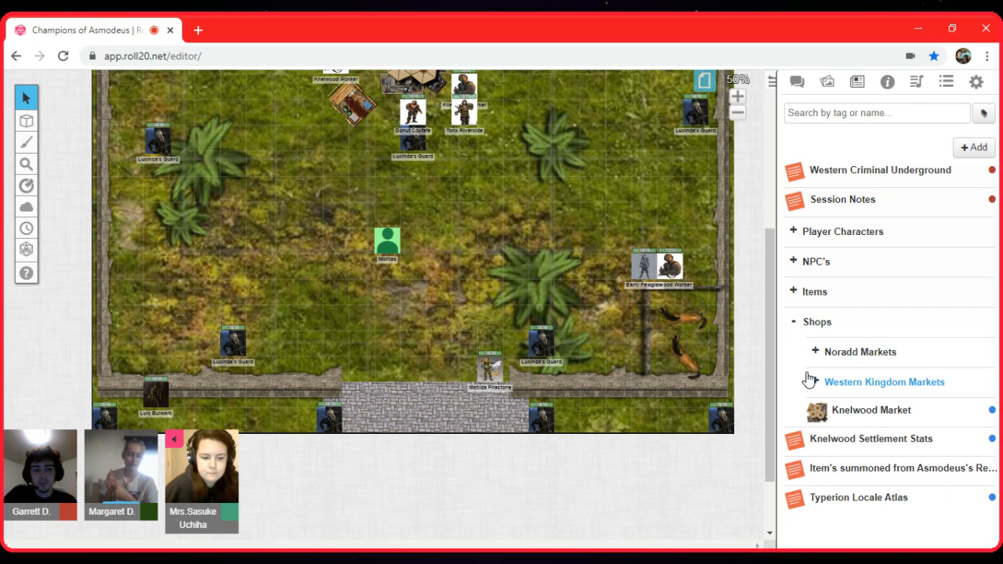
click(816, 321)
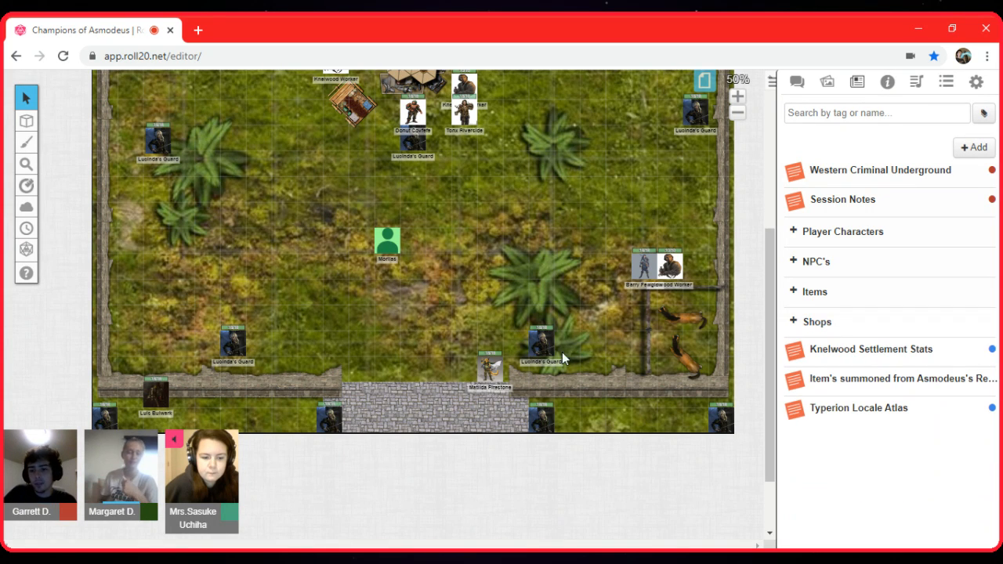
click(814, 291)
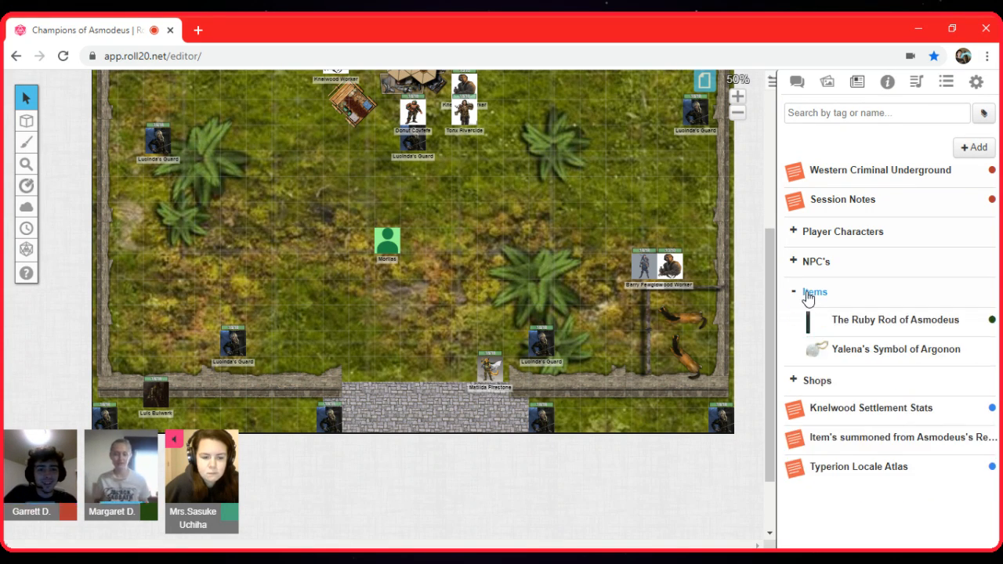
click(815, 261)
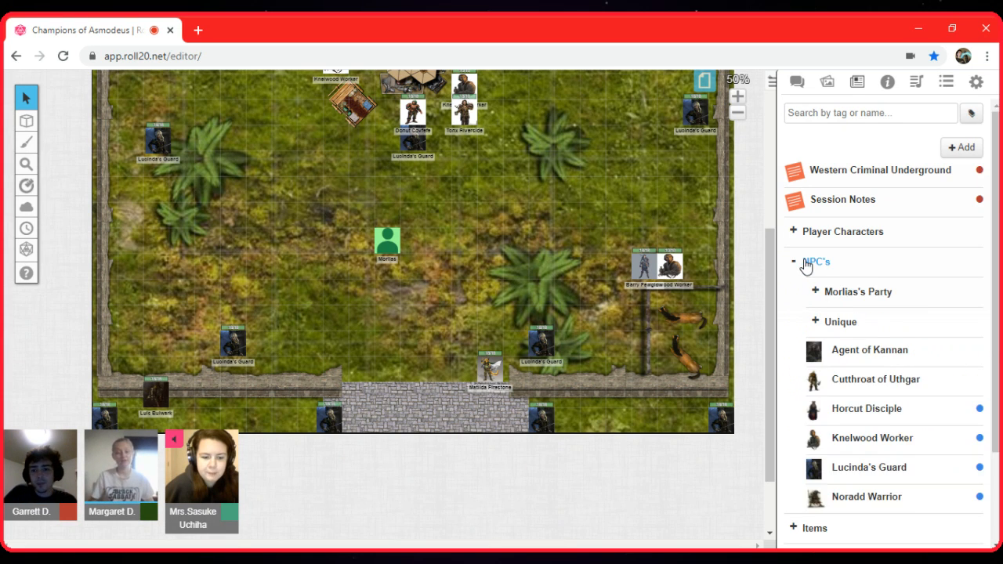
click(793, 260)
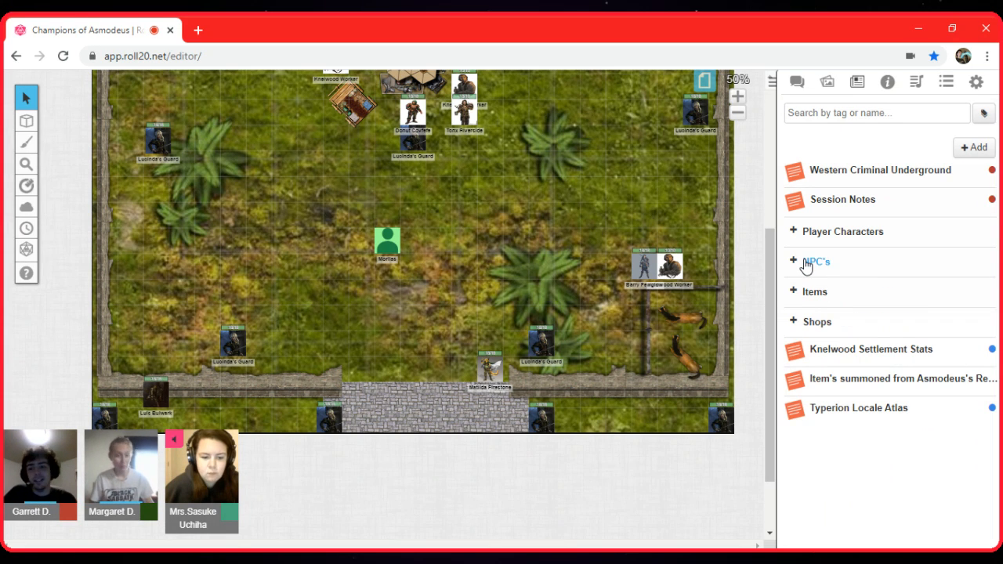
click(795, 262)
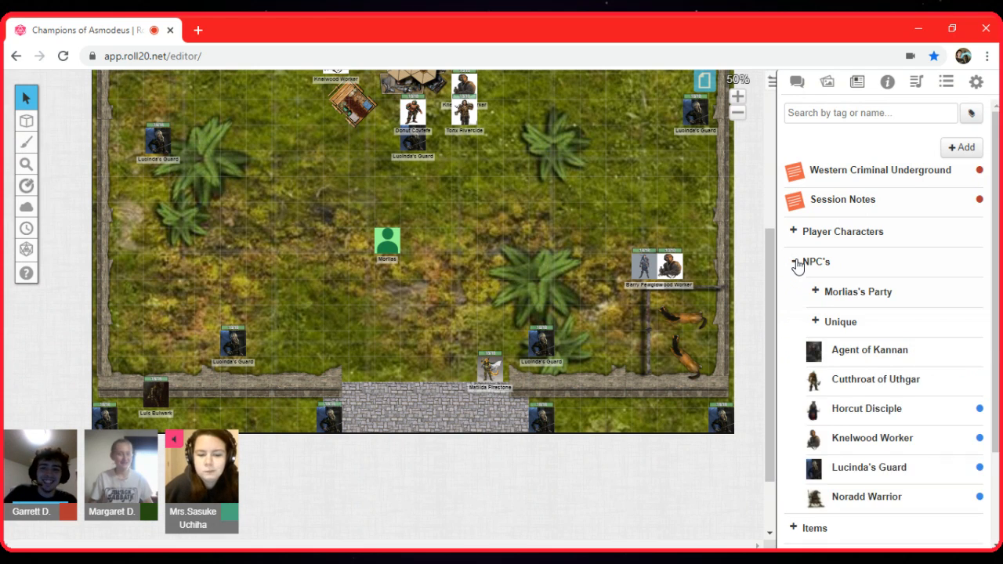
click(794, 261)
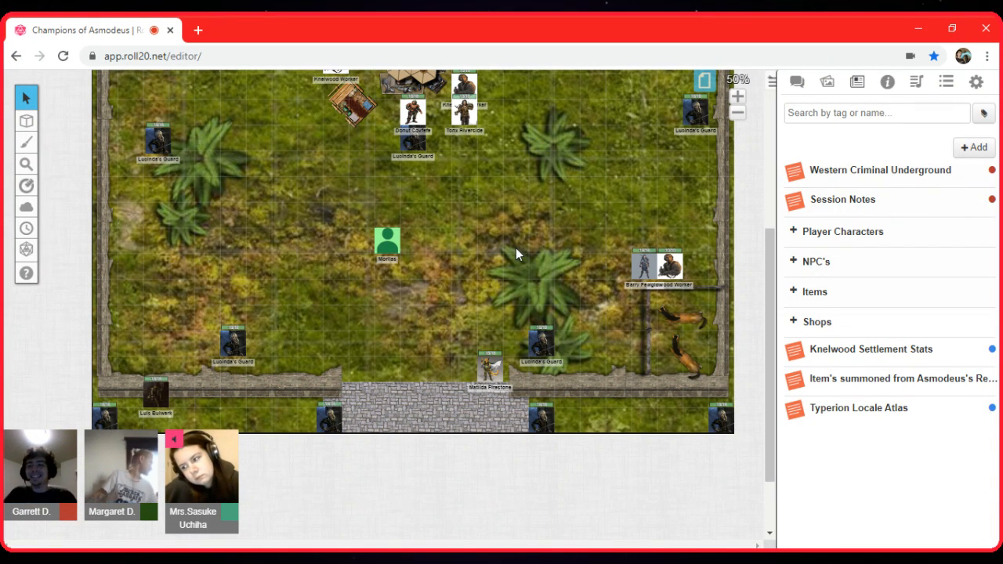
Select Morlias on the map and expand the Items, NPC's and Player Characters folders
click(387, 239)
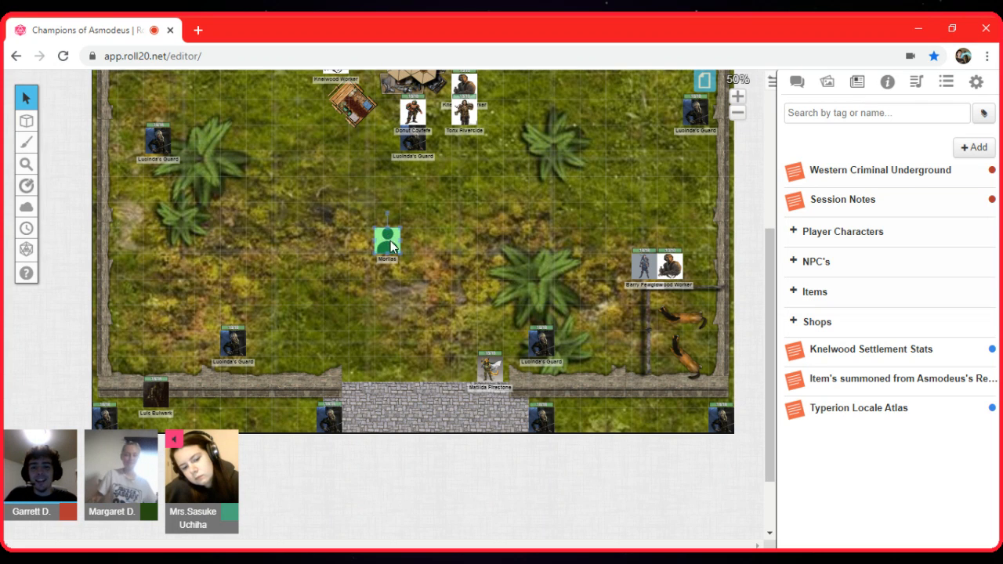
click(815, 292)
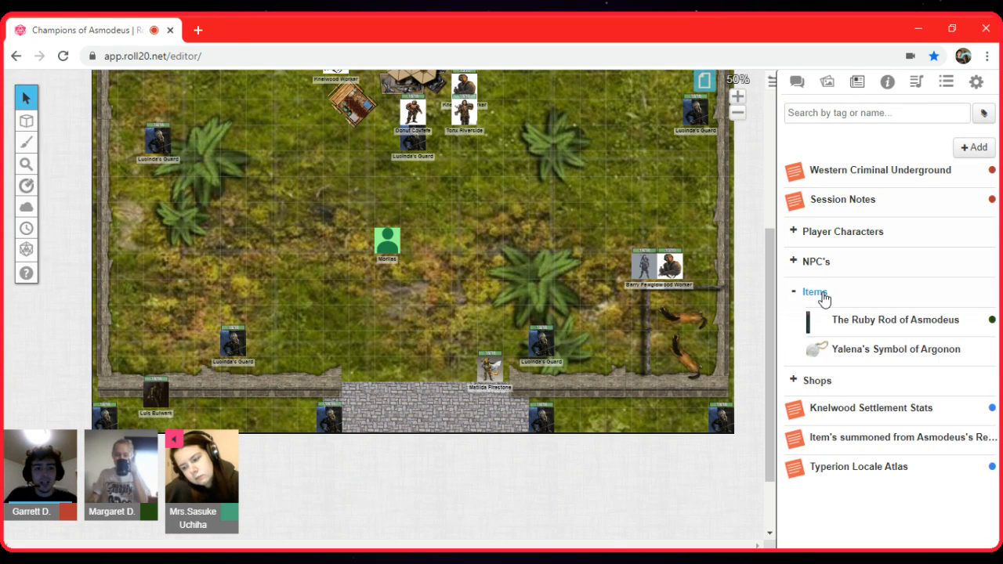
click(815, 261)
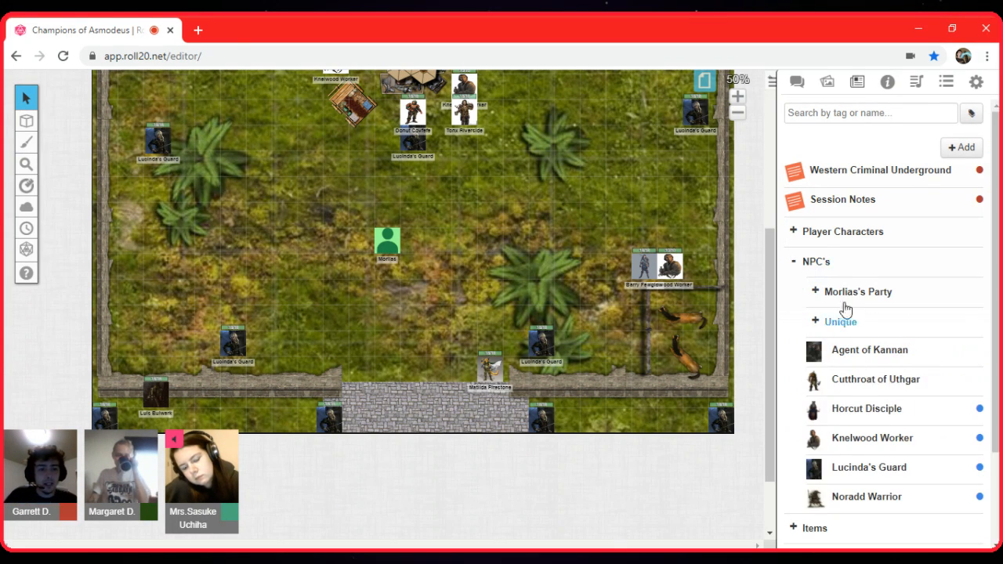
click(843, 231)
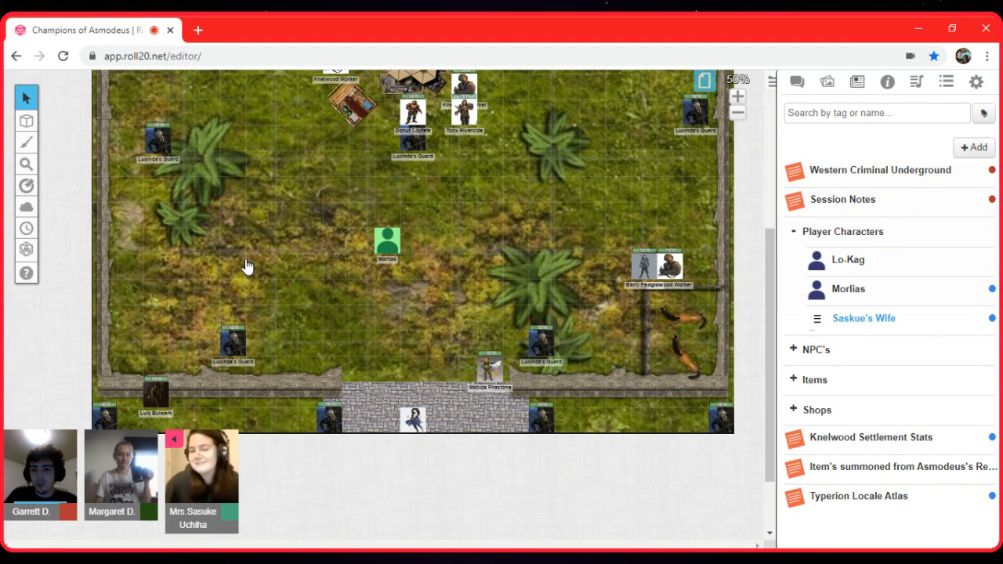
Open Saskue's Wife's journal entry and save the edits to her character sheet
click(863, 318)
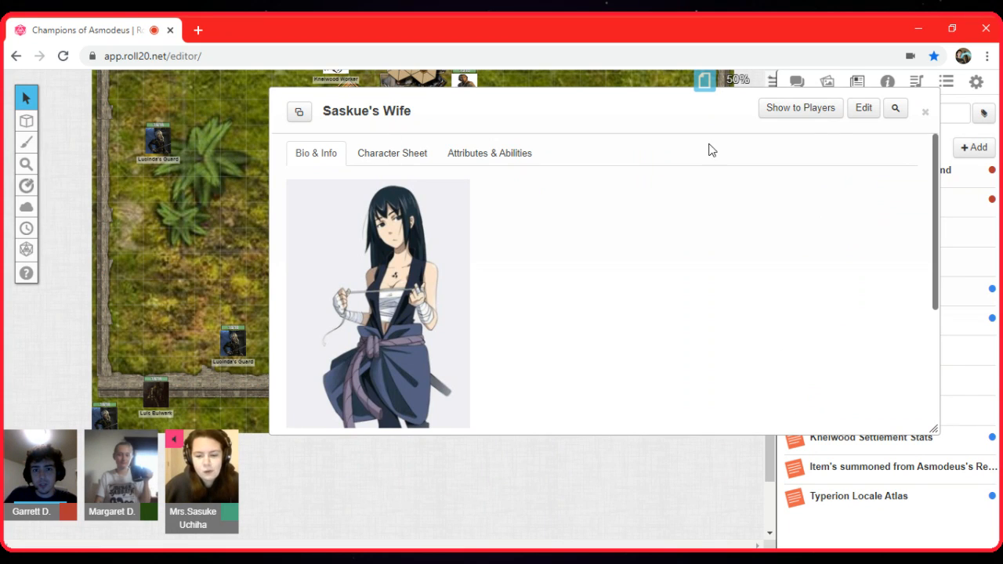
click(391, 153)
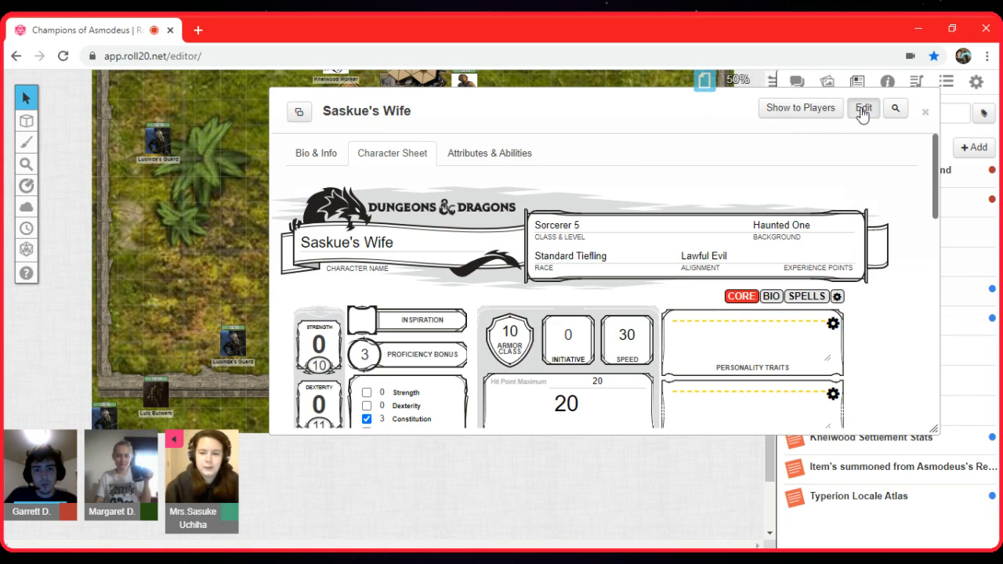
click(862, 107)
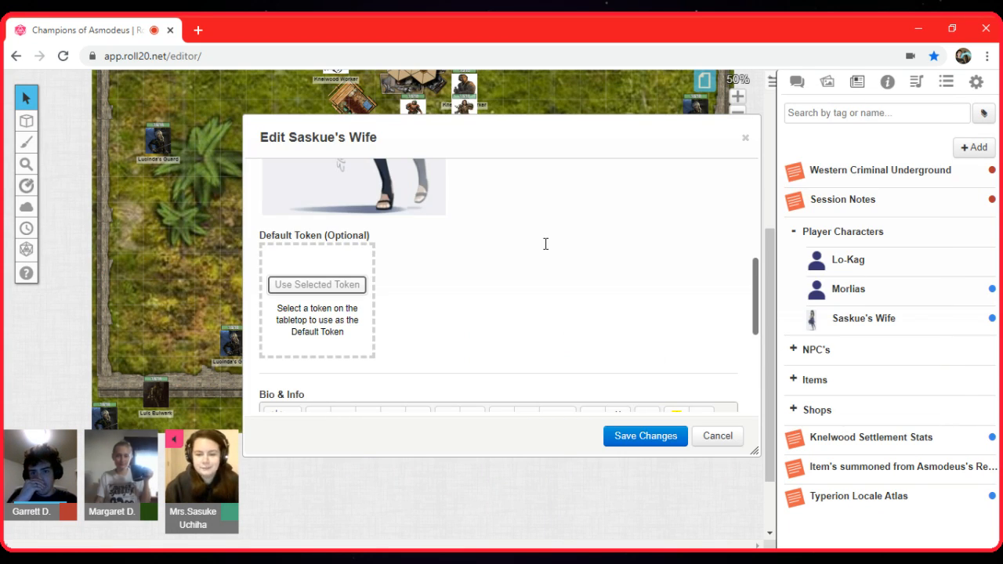
scroll(up, 3)
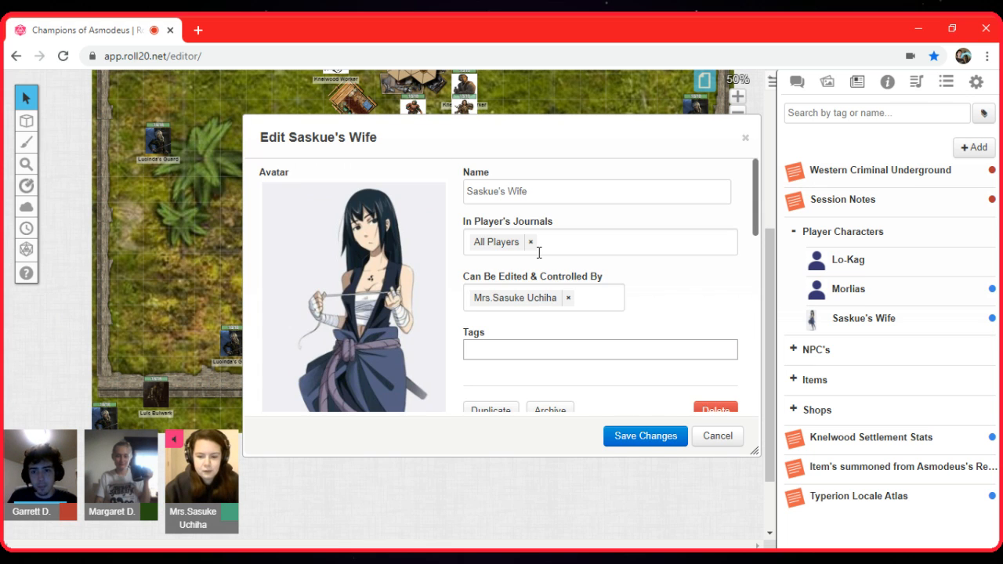
mouse_move(630, 436)
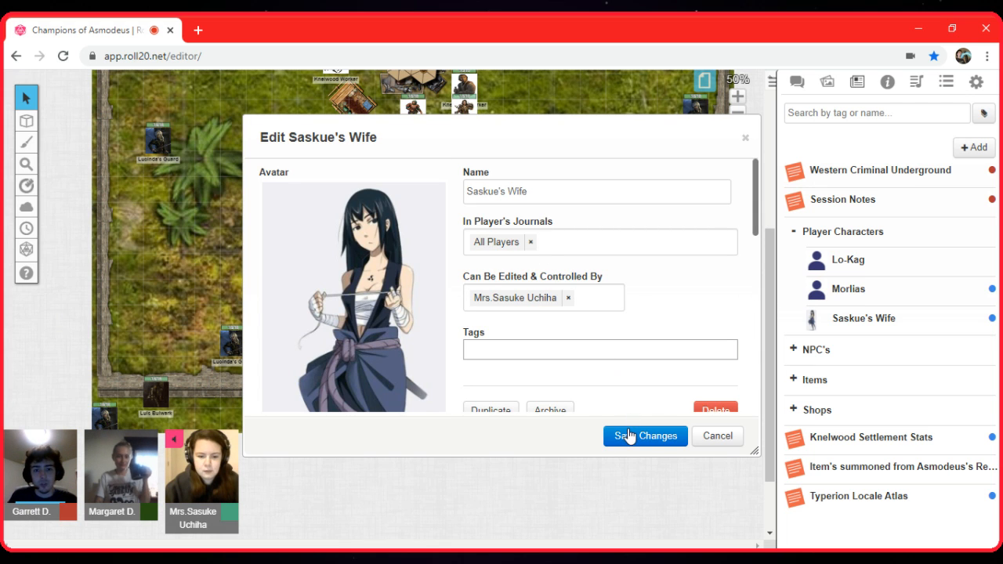
click(644, 436)
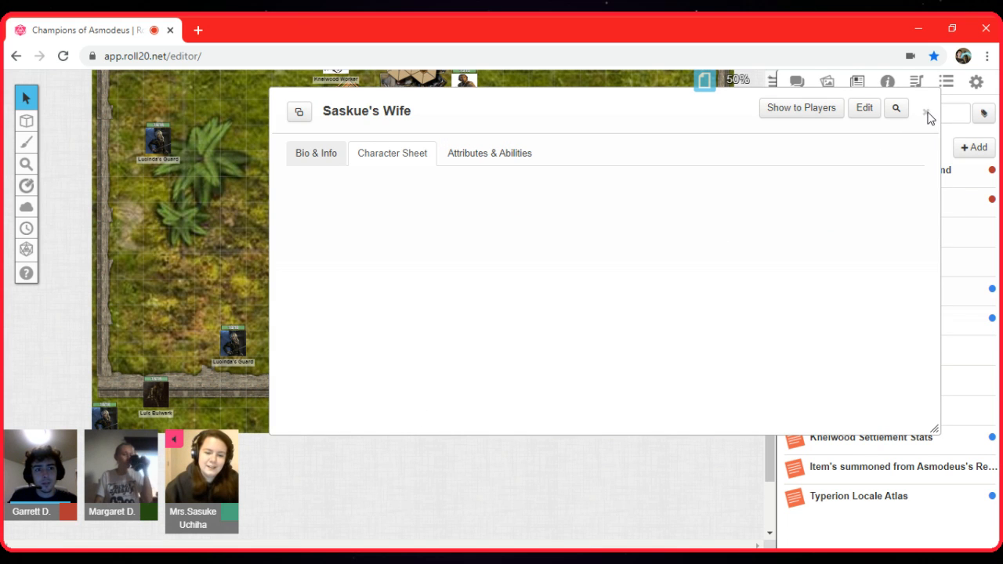
Close Saskue's Wife's journal window, leaving her token beside Morlias
click(927, 111)
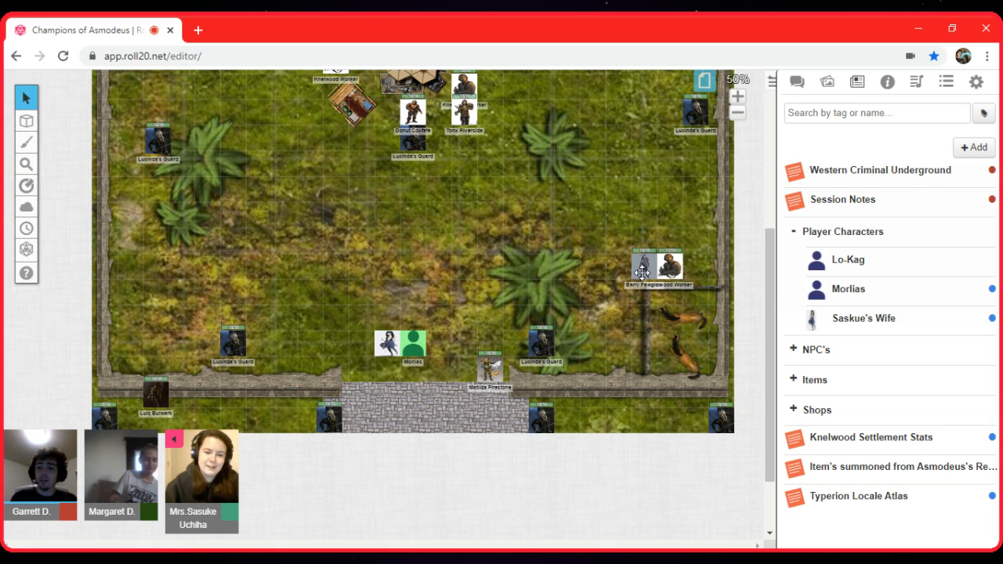
mouse_move(538, 250)
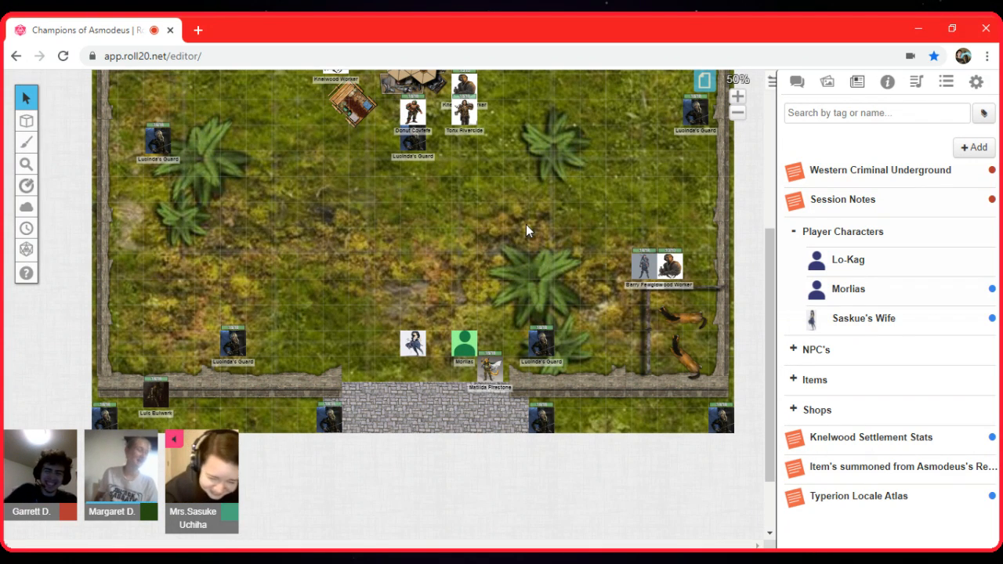
Select Saskue's Wife's token standing above Matilda Firestone on the map
click(414, 340)
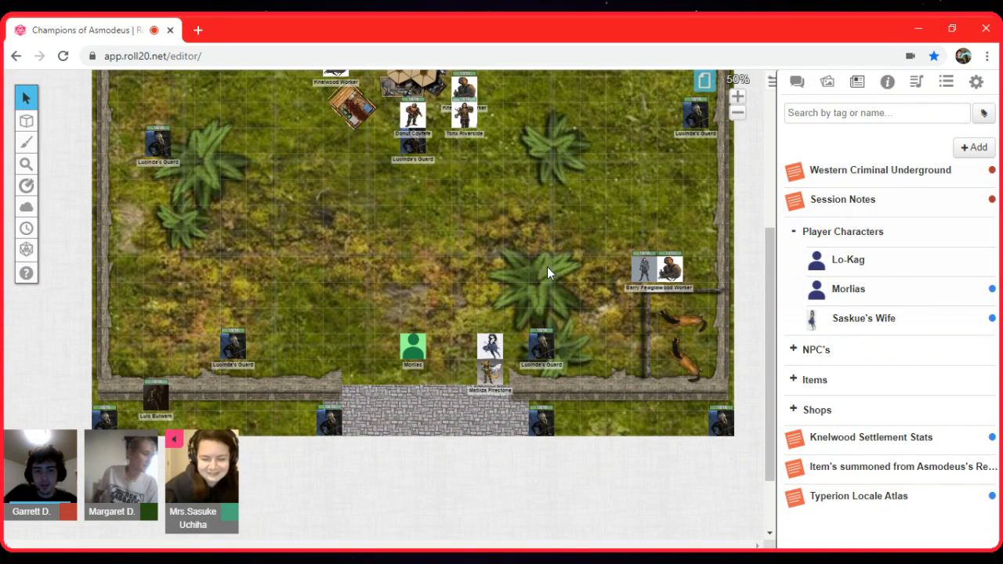
mouse_move(640, 273)
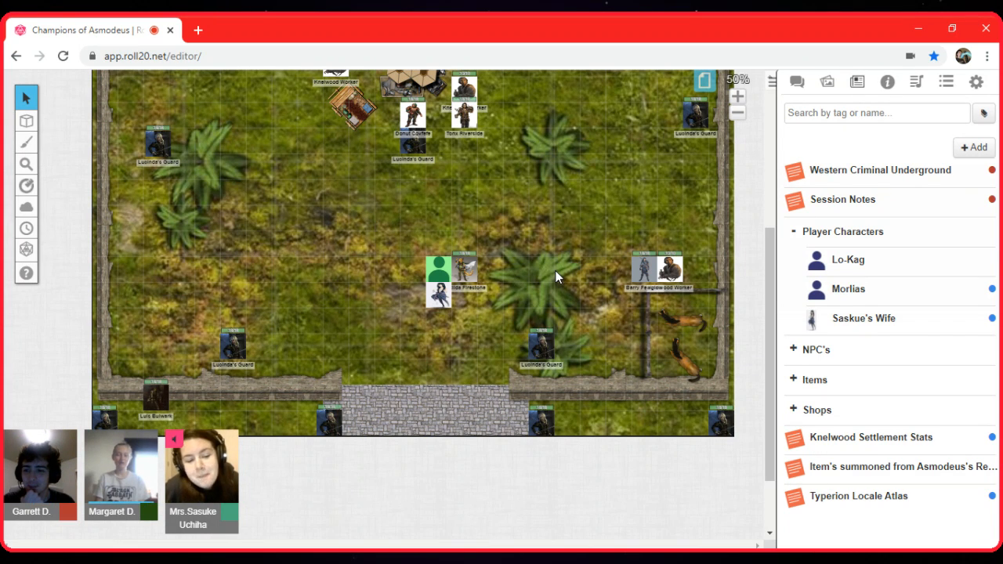
mouse_move(548, 306)
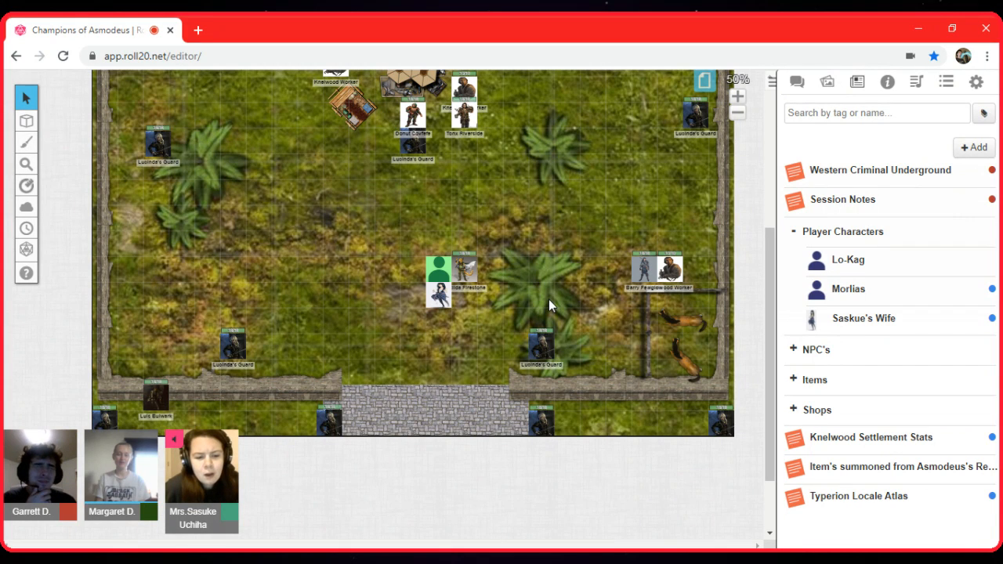
mouse_move(559, 277)
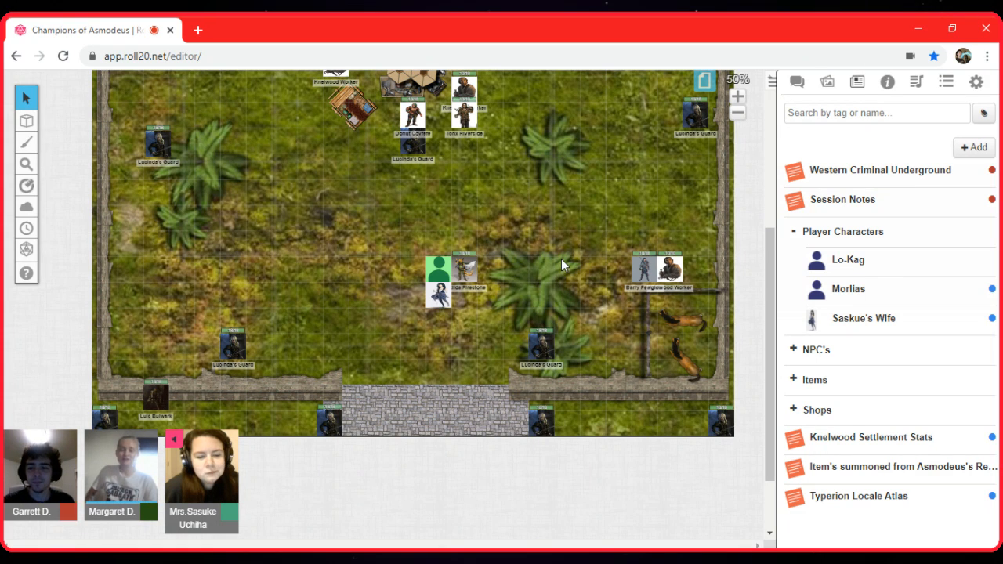
mouse_move(437, 419)
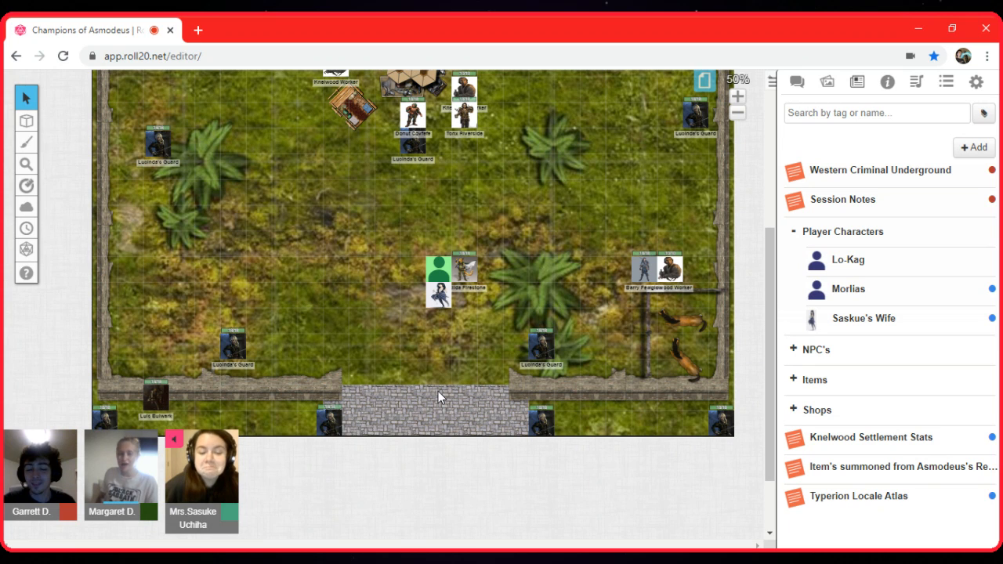
mouse_move(456, 347)
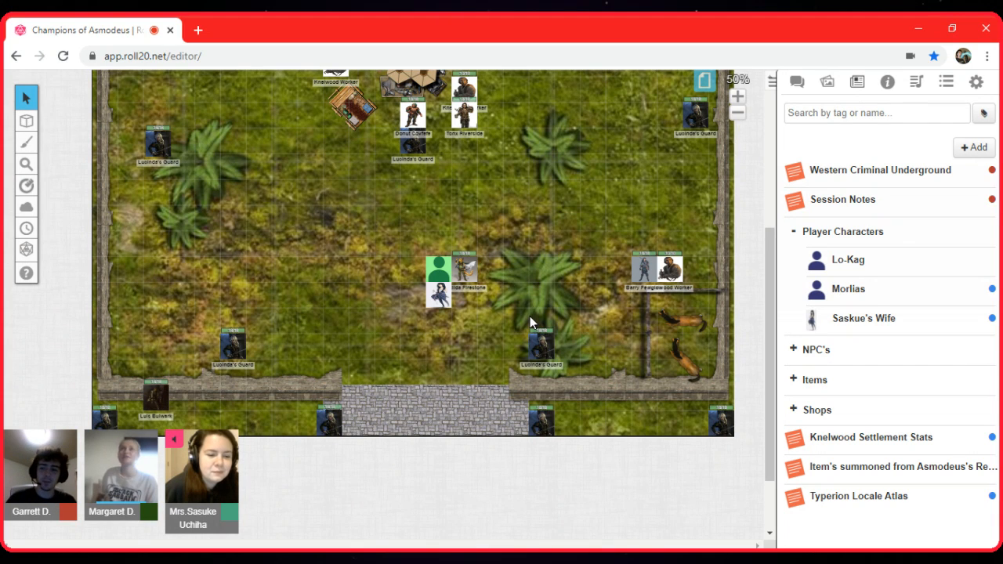
mouse_move(384, 329)
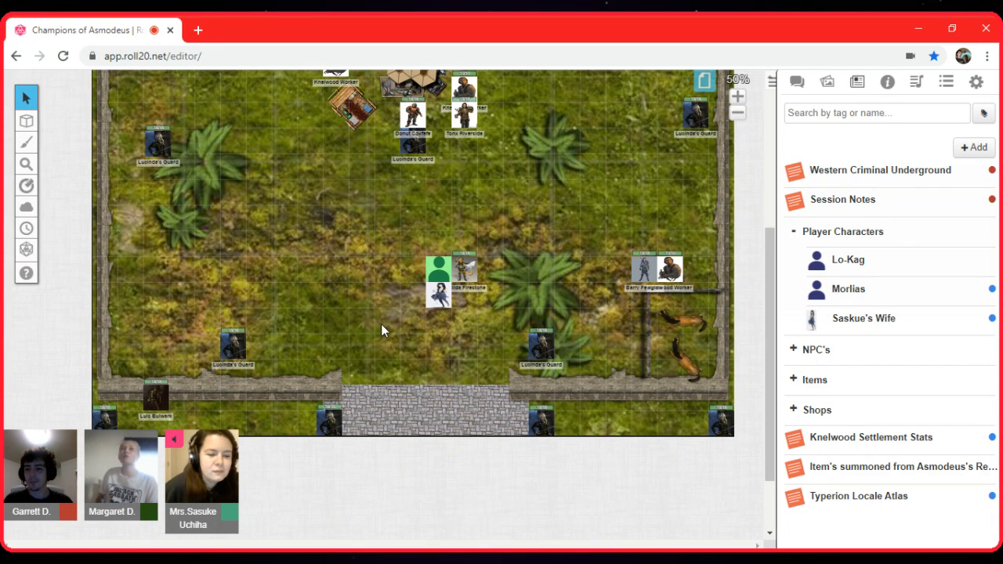
mouse_move(357, 288)
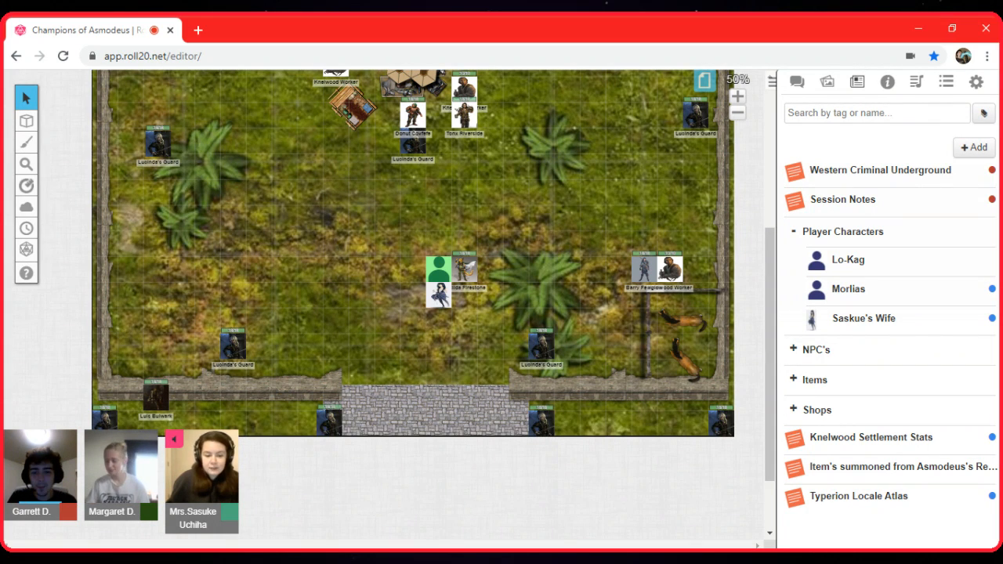
mouse_move(533, 482)
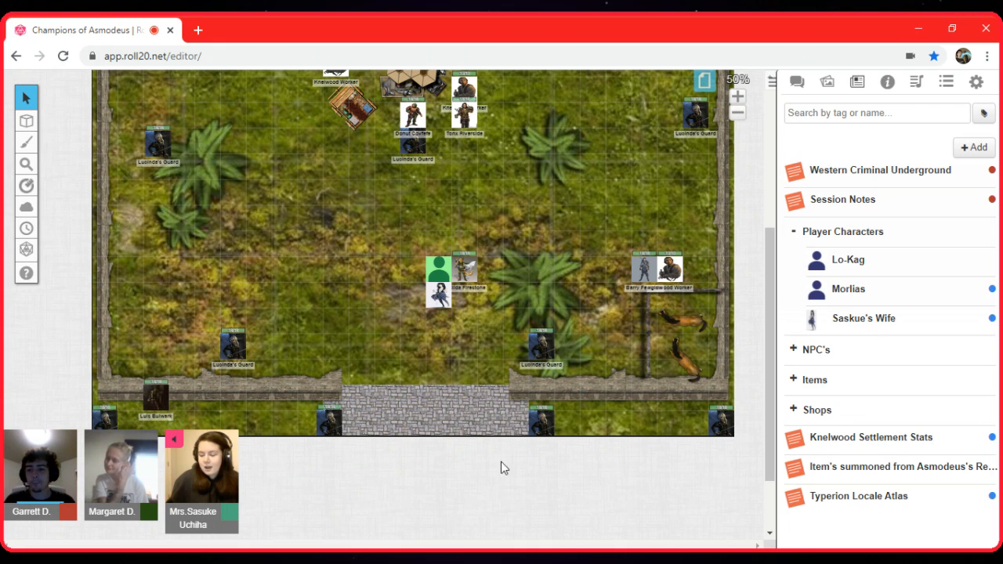
mouse_move(429, 484)
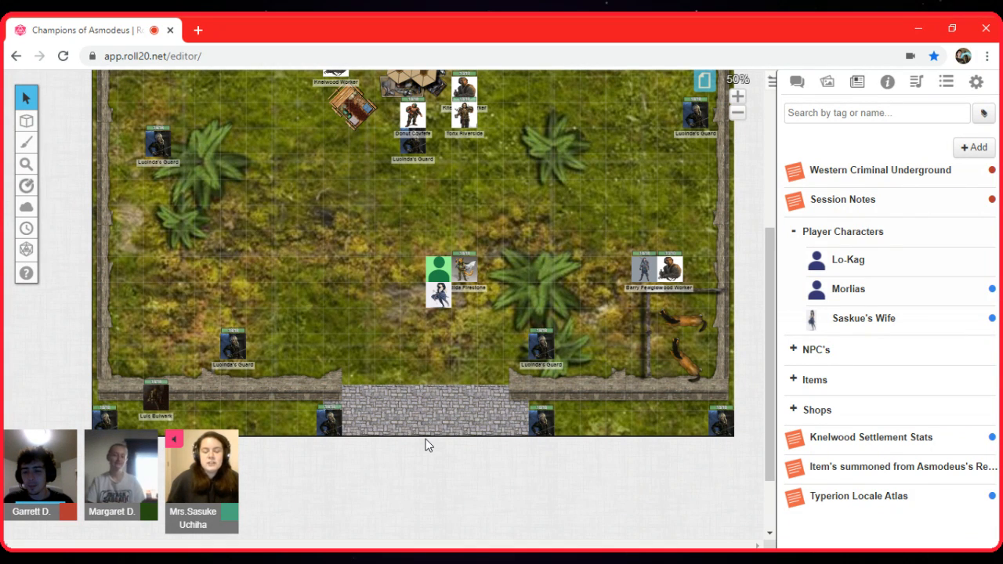
mouse_move(357, 462)
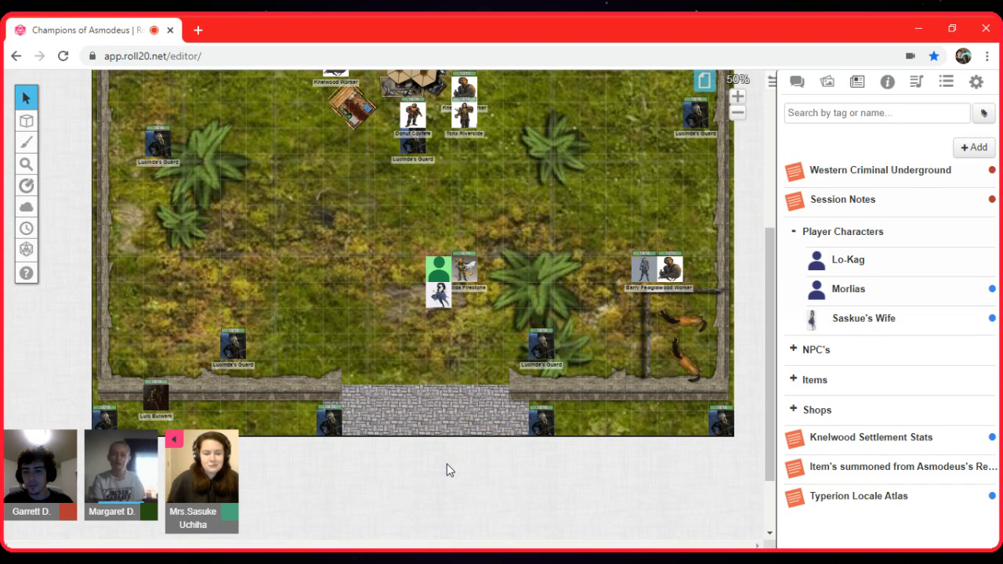
mouse_move(486, 469)
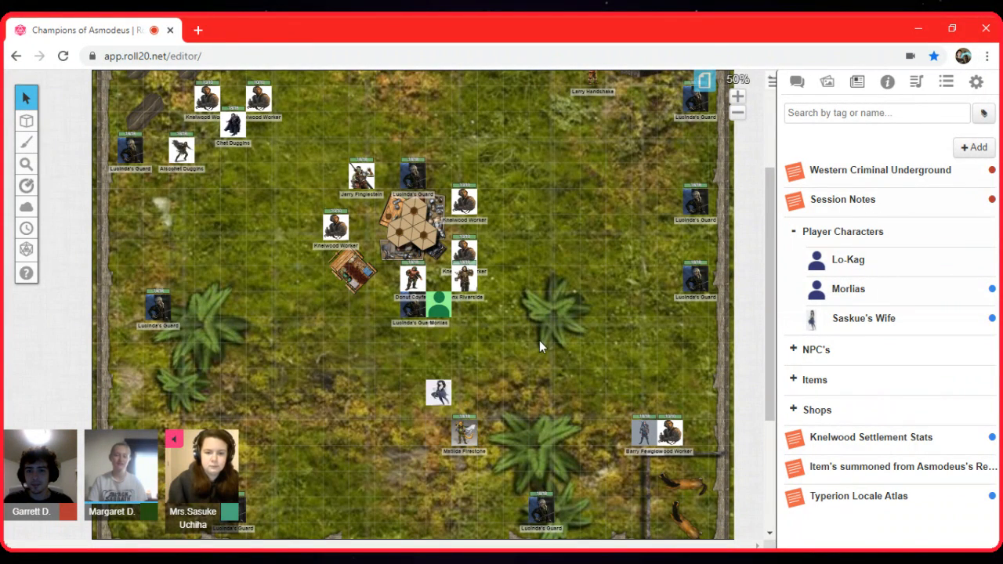
Move Saskue's Wife up beside the shrine and shift Morlias right into the clearing
drag(438, 392, 438, 329)
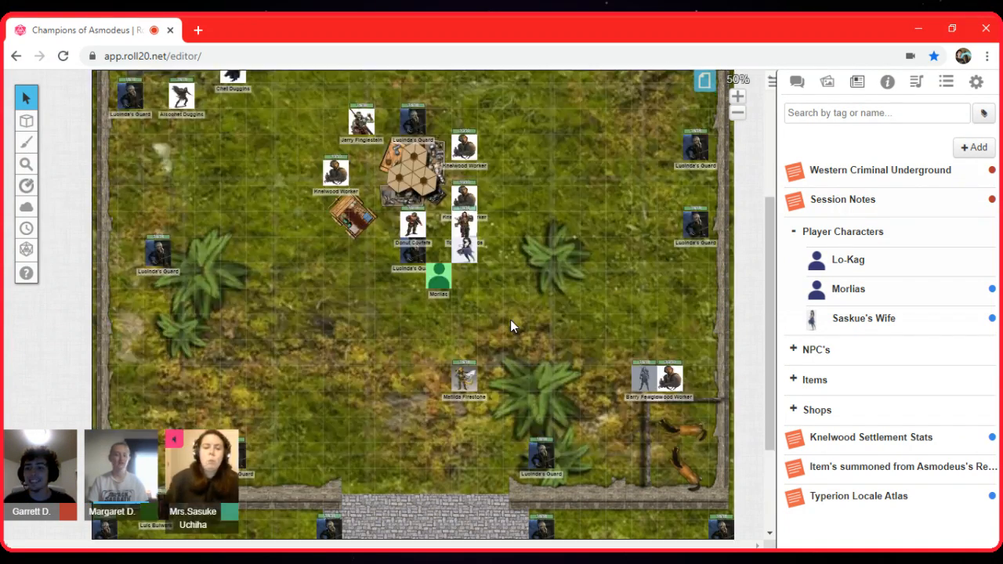
drag(439, 278, 490, 279)
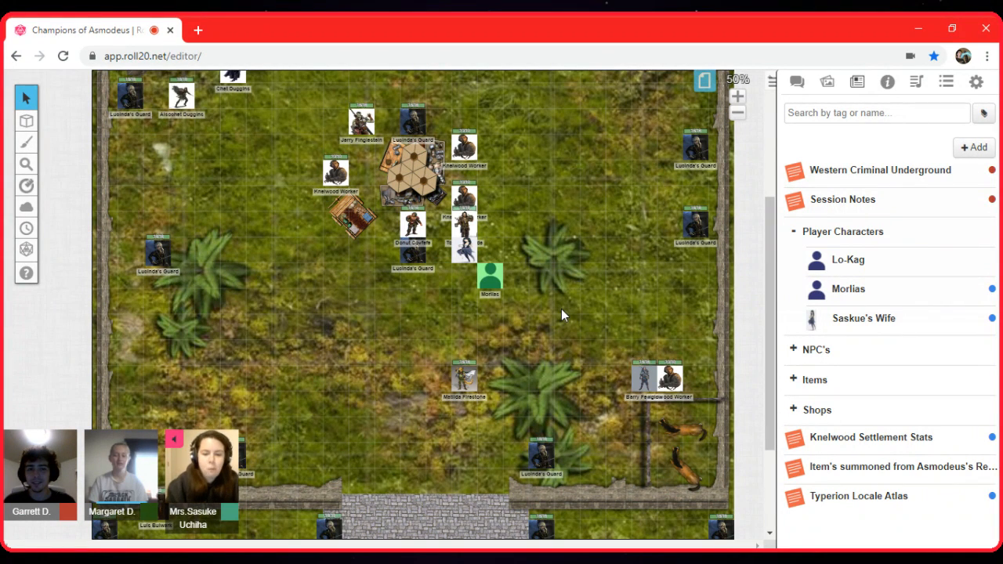
drag(490, 278, 515, 279)
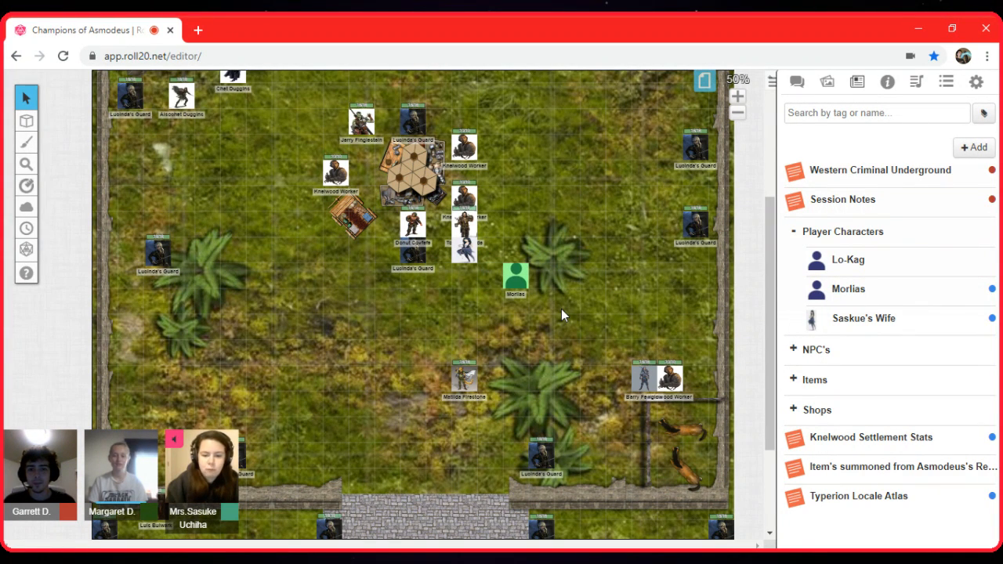
click(457, 380)
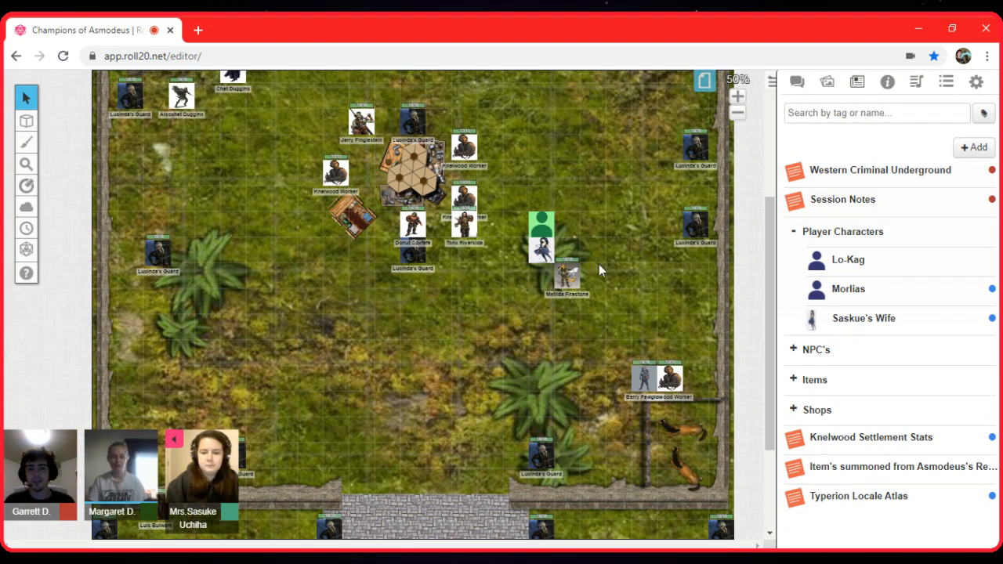
click(541, 235)
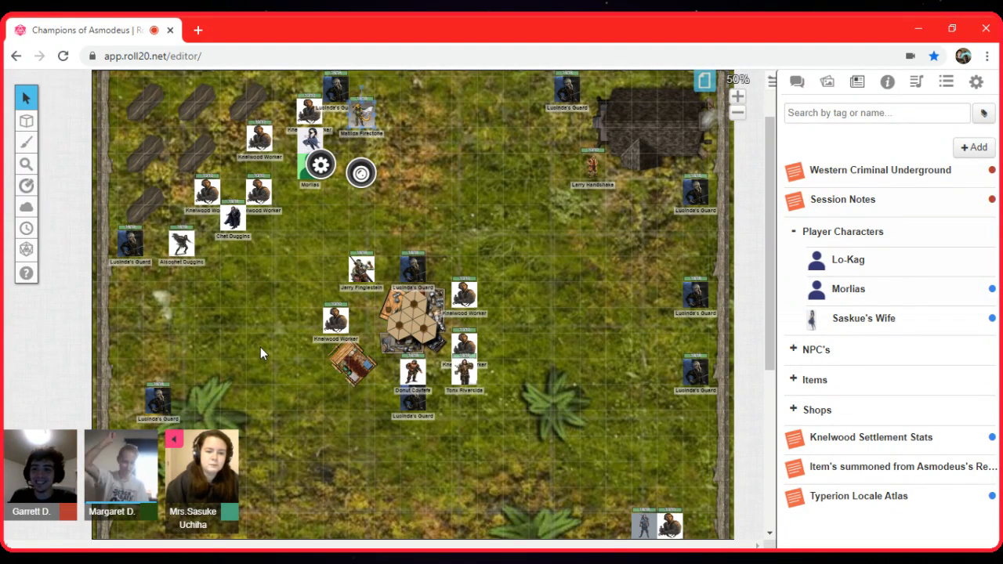
mouse_move(282, 286)
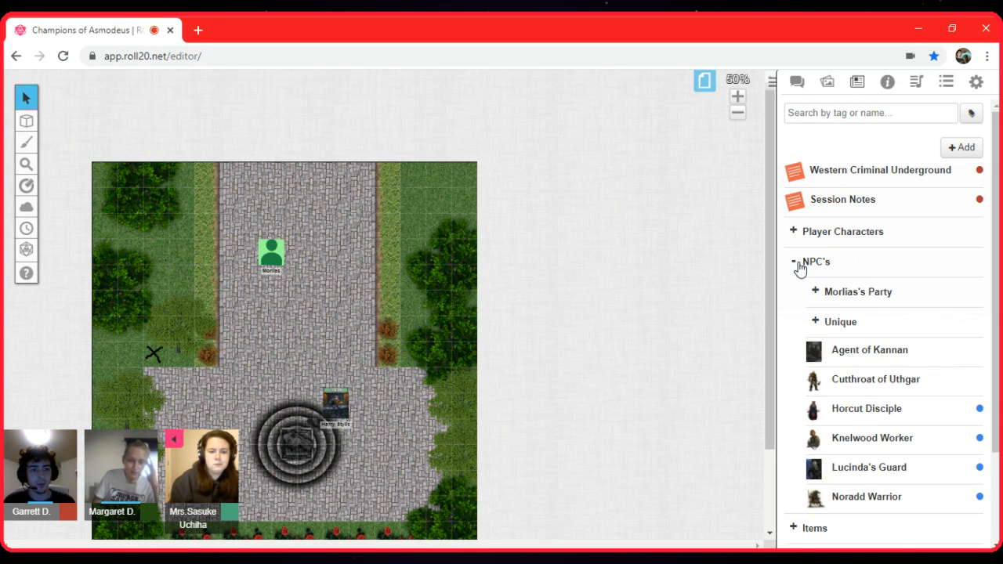
Expand and collapse the Unique NPC list in the Journal
click(815, 322)
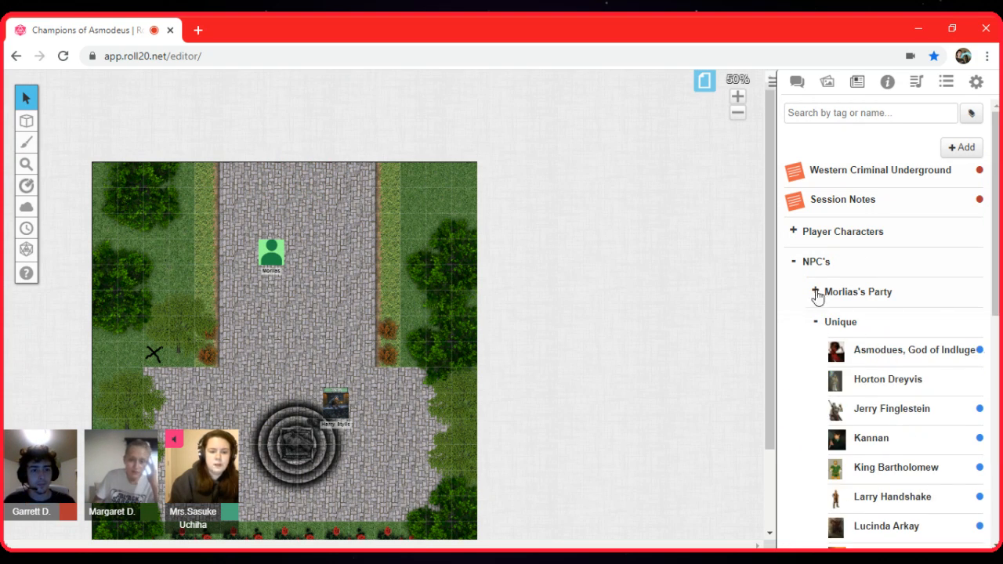
click(794, 291)
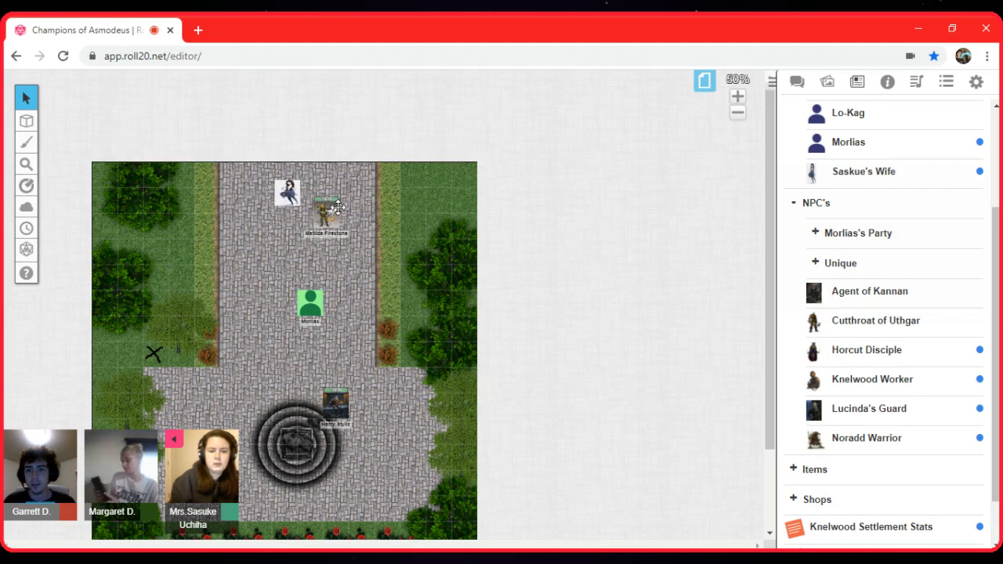
Move the wife and Matilda Firestone tokens next to Harry Stylis near the shrine
click(324, 206)
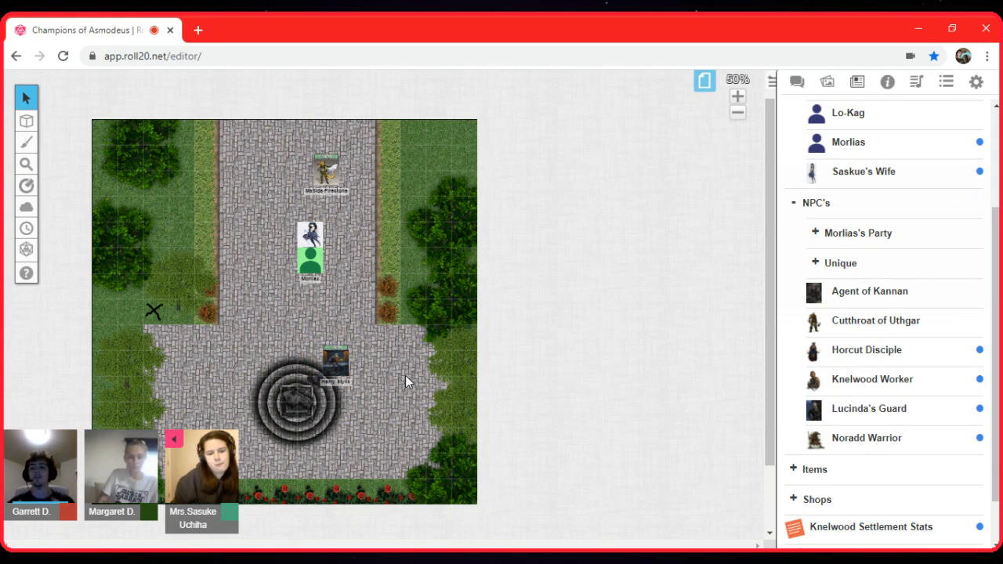
drag(309, 231, 335, 311)
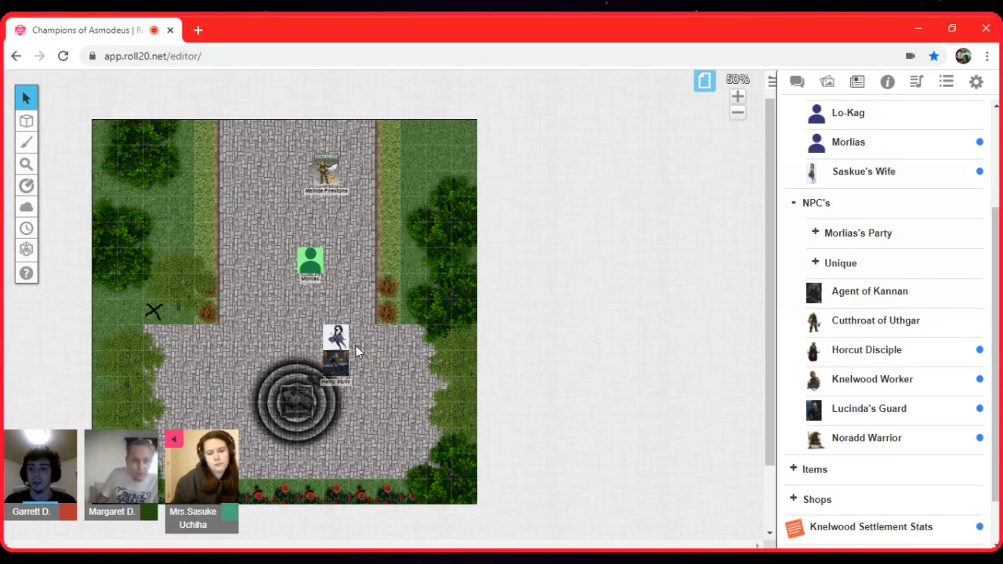
drag(310, 263, 310, 337)
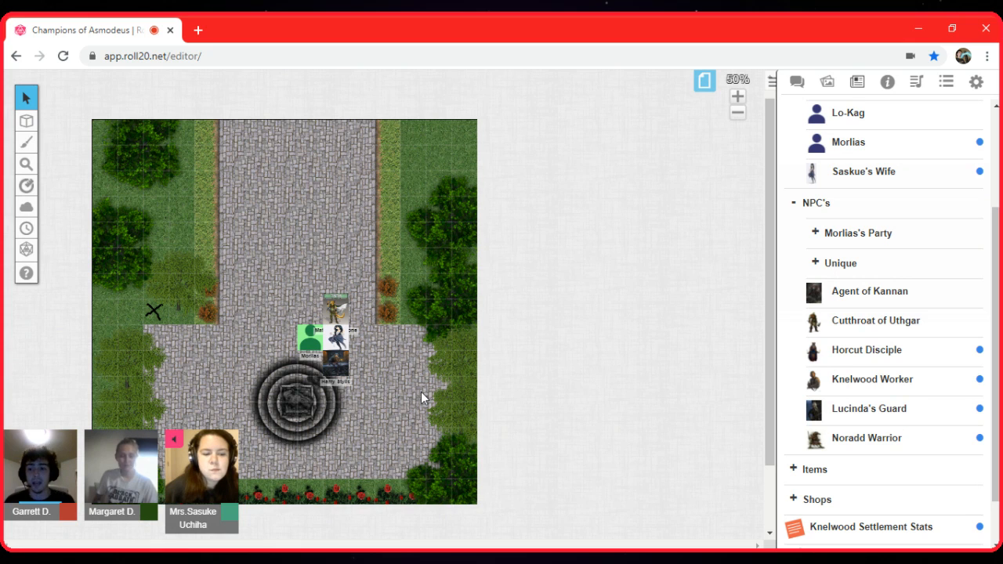
mouse_move(384, 341)
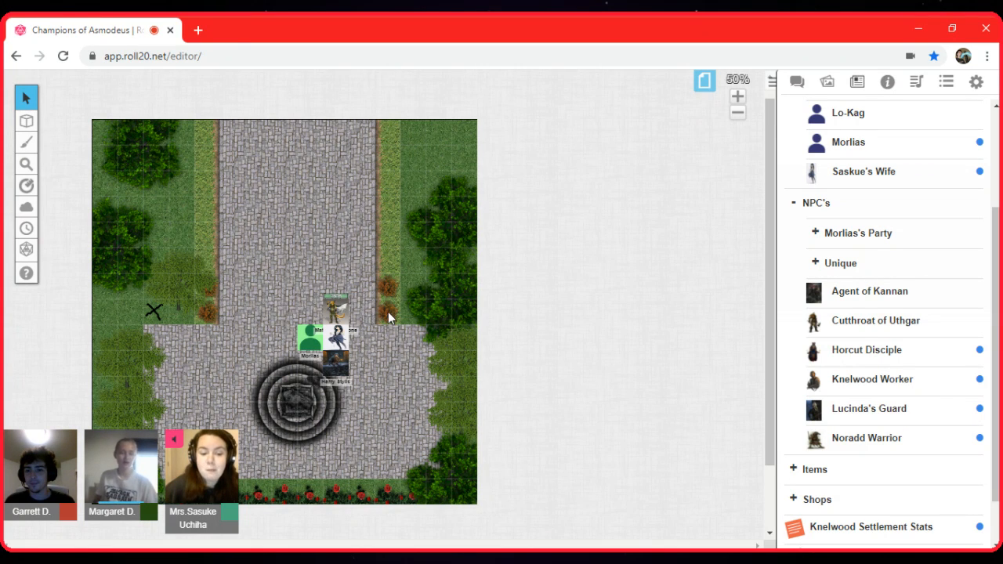
mouse_move(368, 324)
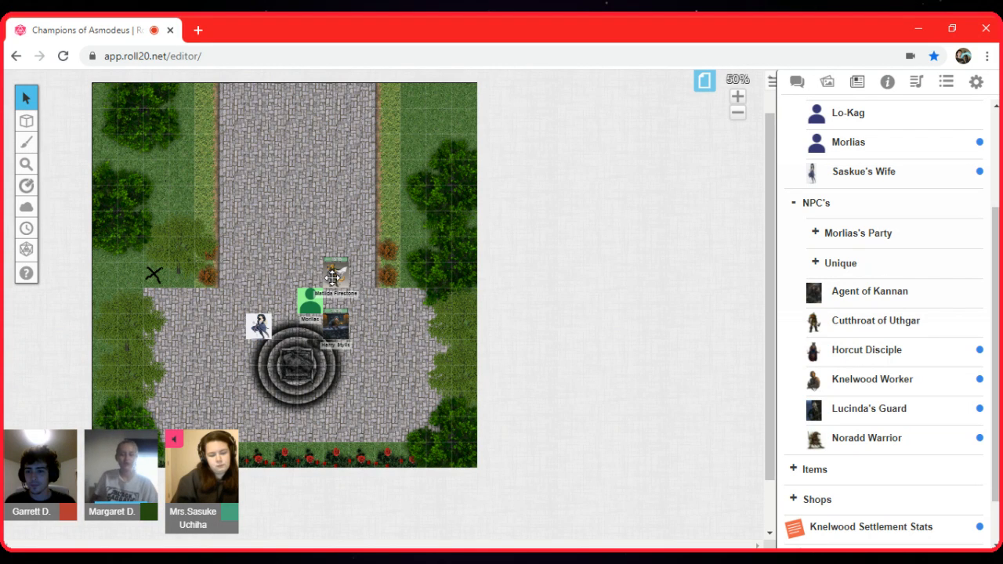
mouse_move(423, 287)
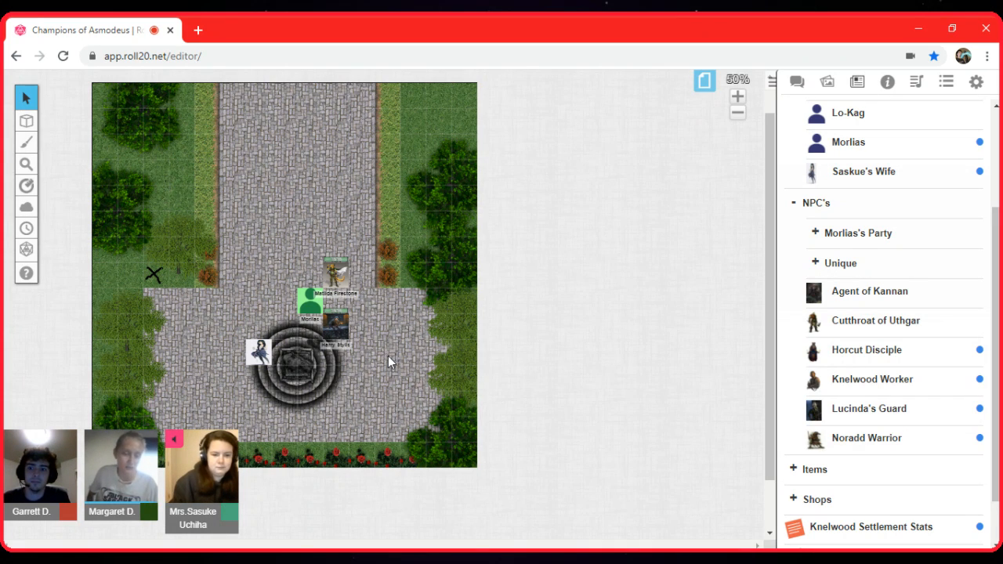
Move the wife's token from the shrine's left side to beside Harry Stylis
drag(259, 351, 336, 249)
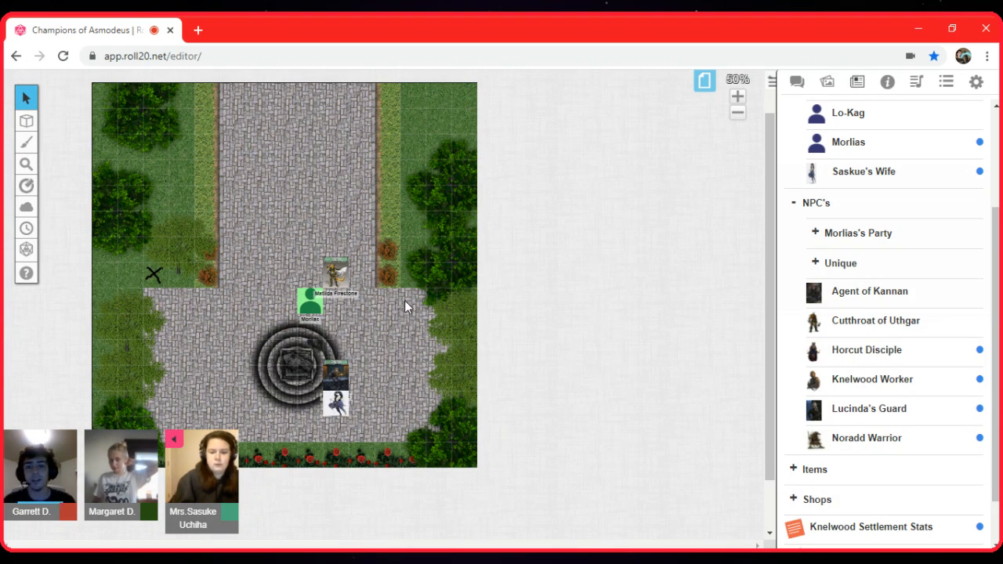
mouse_move(363, 382)
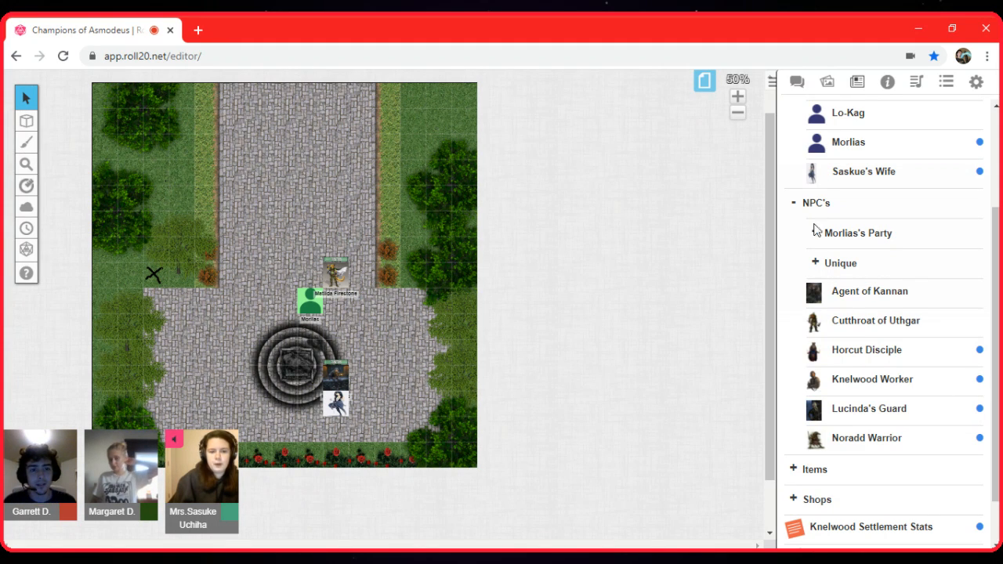
Expand Morlias's Party, view and close Harry Stylis's entry, then scroll the Journal
click(857, 232)
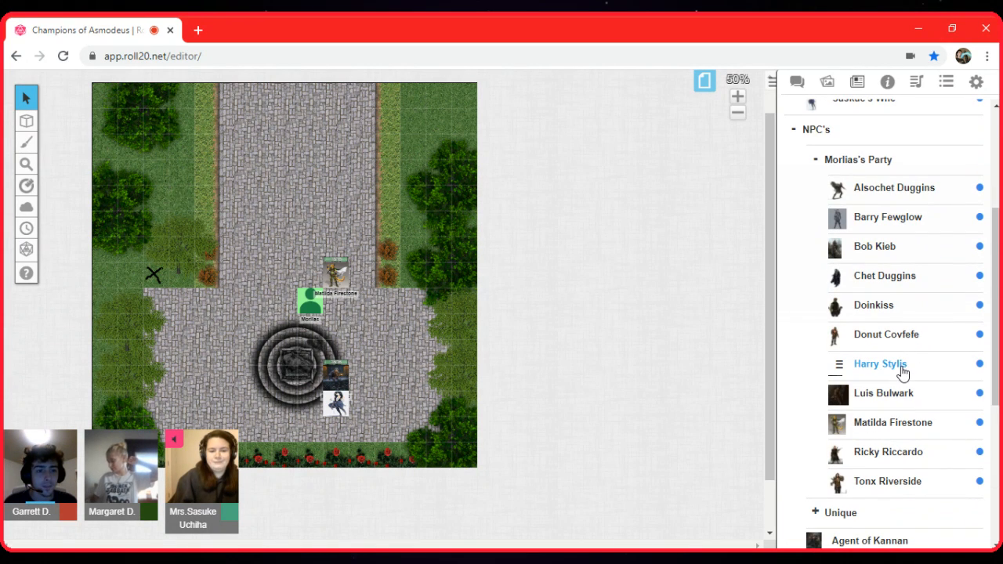
click(880, 364)
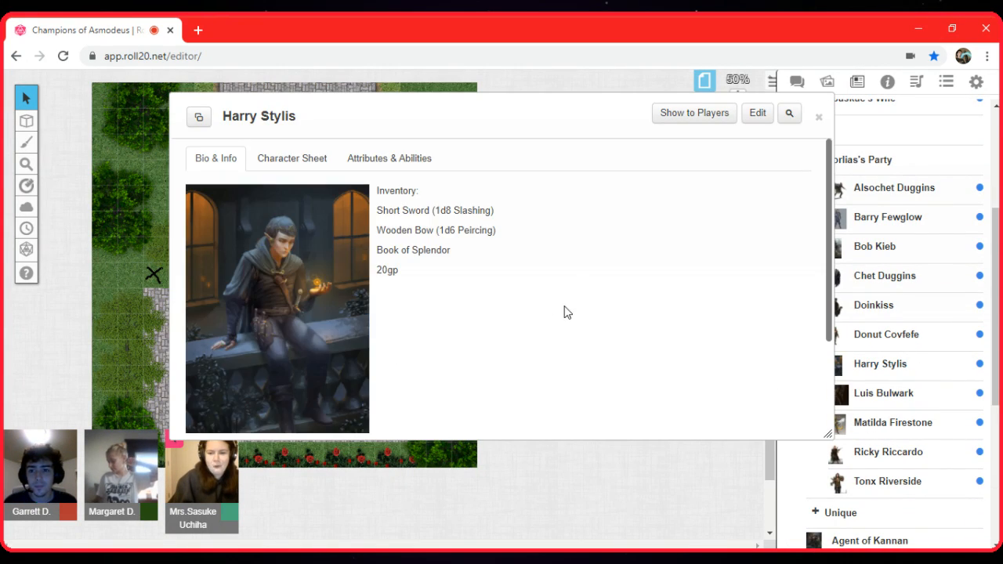
click(818, 116)
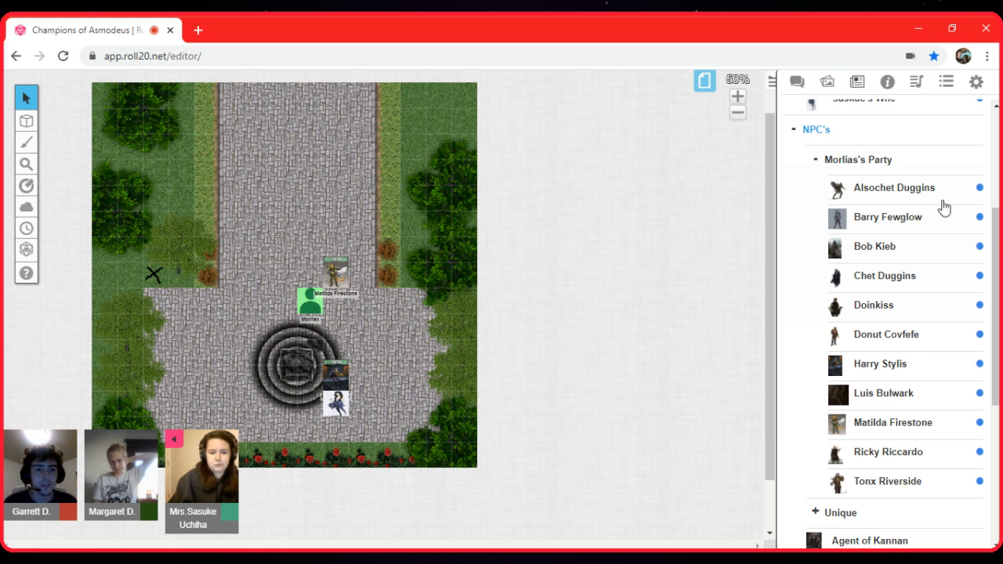
scroll(down, 3)
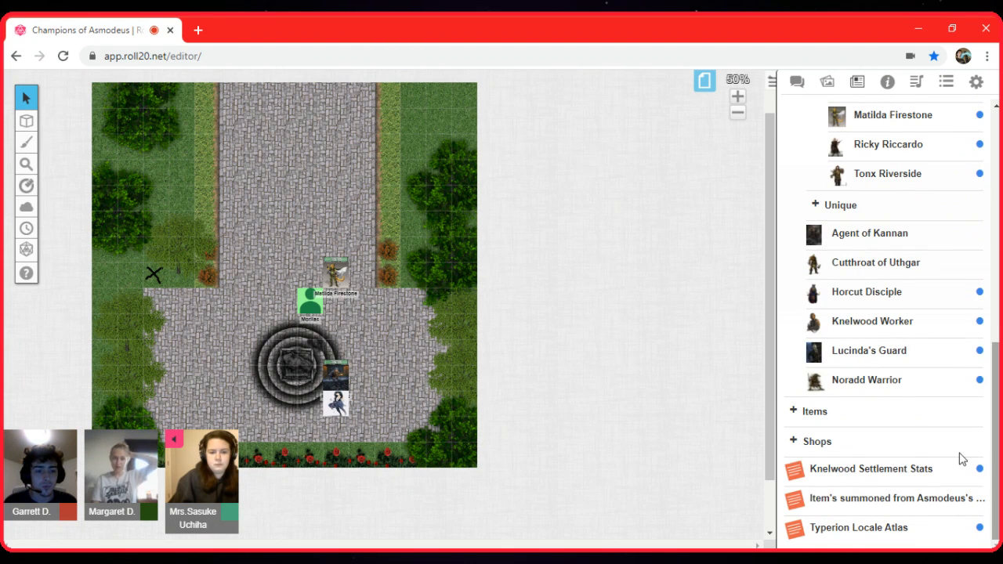